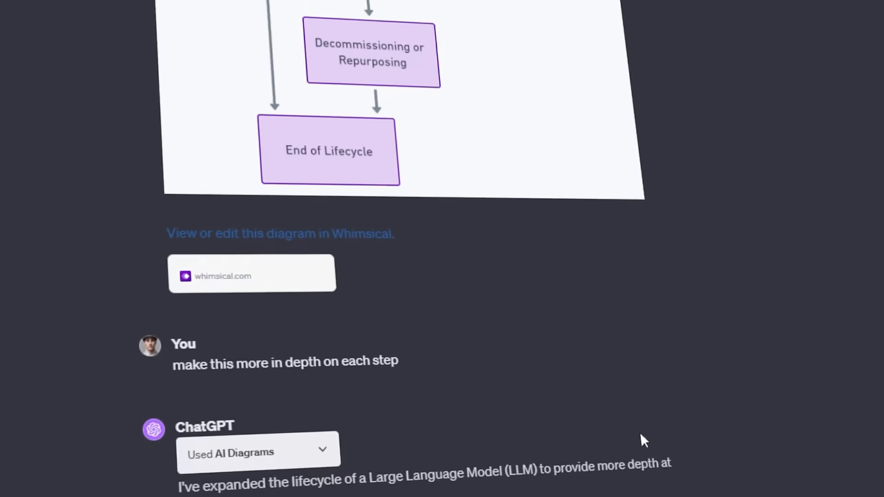
Step: Scroll through the expanded LLM lifecycle diagram response
{"action": "scroll", "scroll_direction": "down", "scroll_amount": 3}
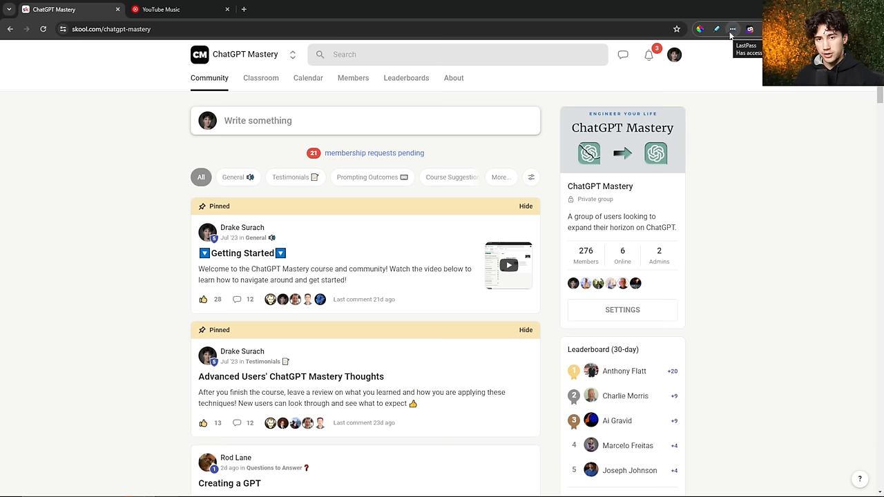
{"action": "mouse_move", "coordinate": [446, 97]}
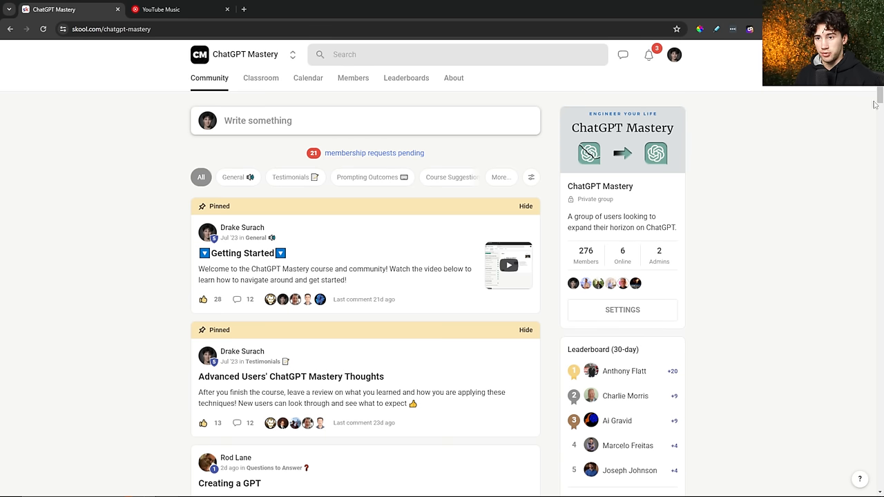
{"action": "scroll", "scroll_direction": "down", "scroll_amount": 3}
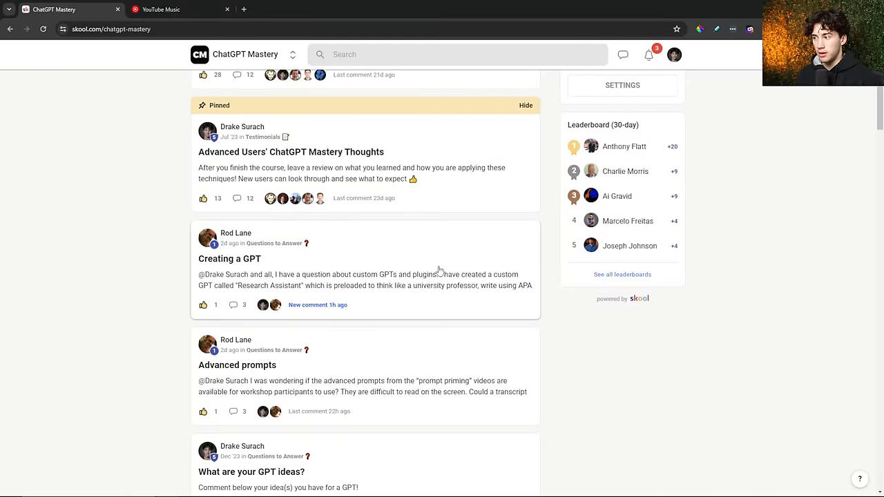
{"action": "scroll", "scroll_direction": "up", "scroll_amount": 3}
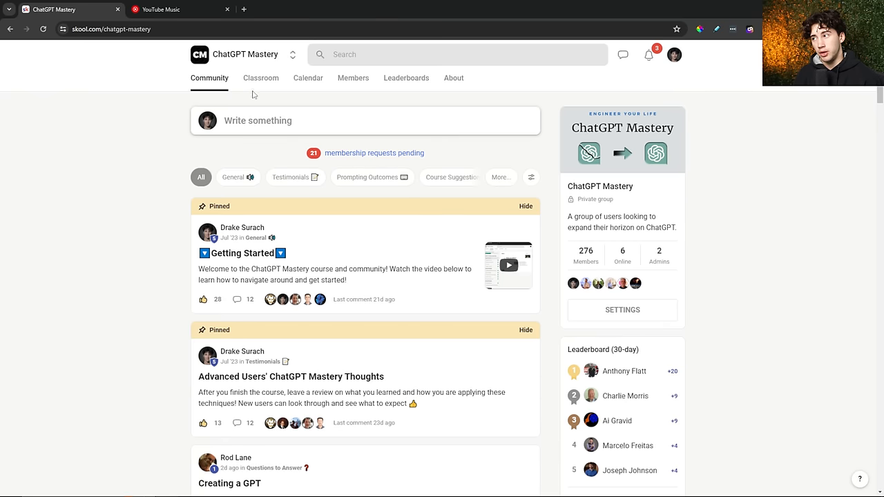
Step: Open the ChatGPT Mastery Classroom and browse to the 'Real life ChatGPT vision use cases' lesson
{"action": "left_click", "coordinate": [260, 78]}
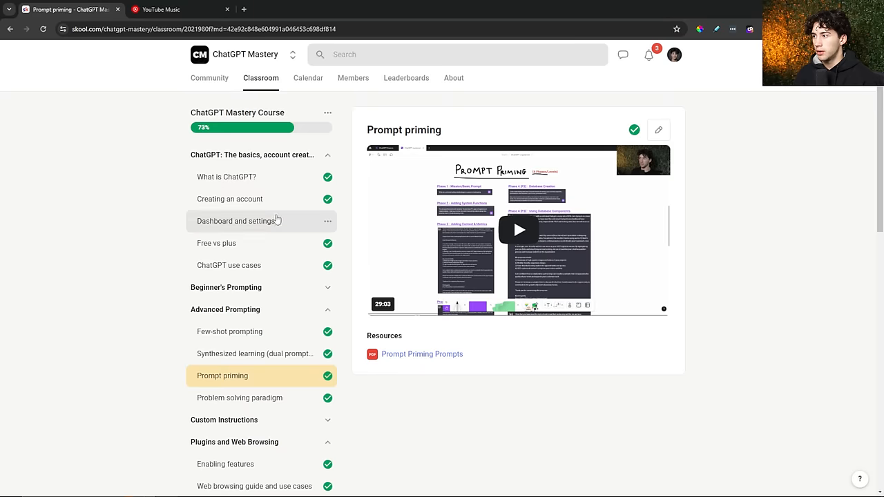
{"action": "scroll", "scroll_direction": "down", "scroll_amount": 3}
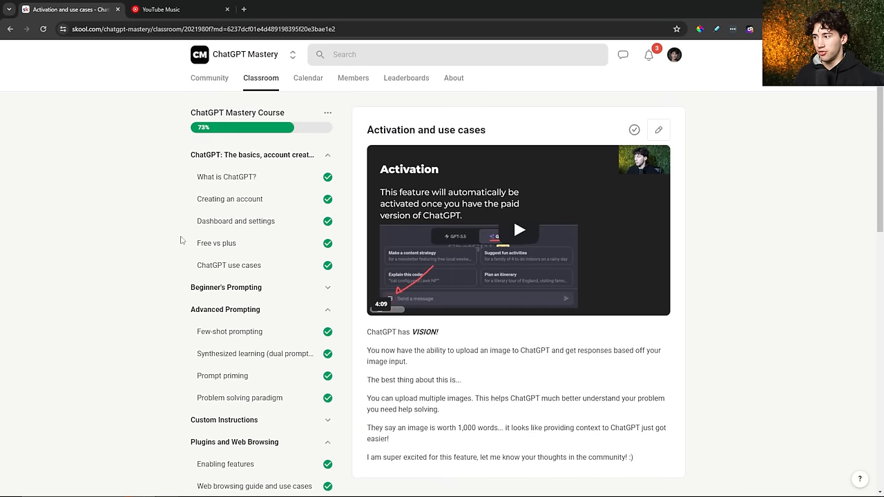
{"action": "scroll", "scroll_direction": "down", "scroll_amount": 3}
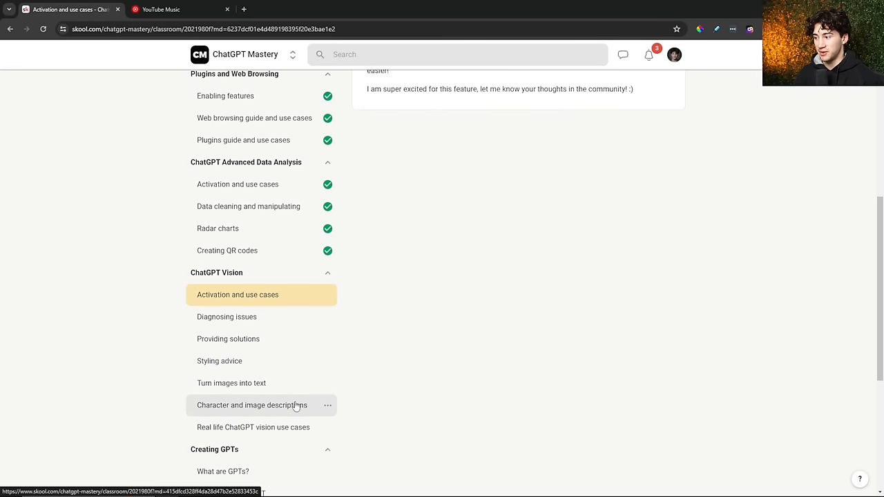
{"action": "left_click", "coordinate": [251, 427]}
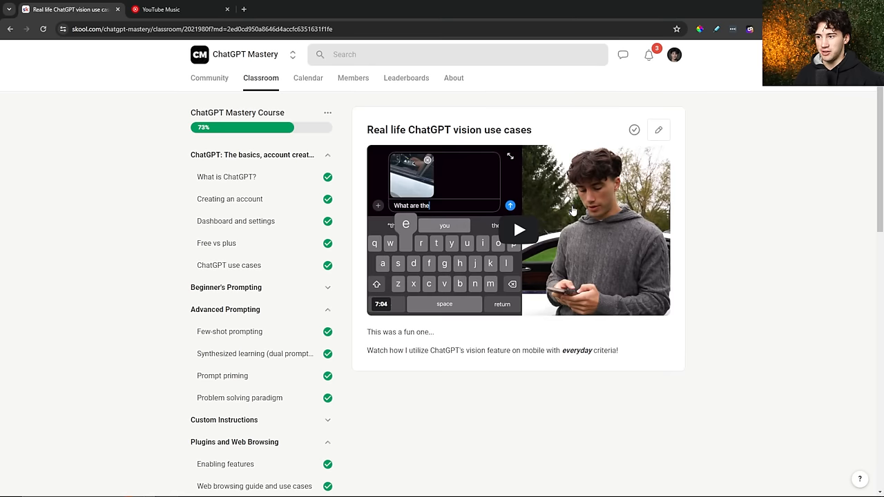
{"action": "scroll", "scroll_direction": "down", "scroll_amount": 3}
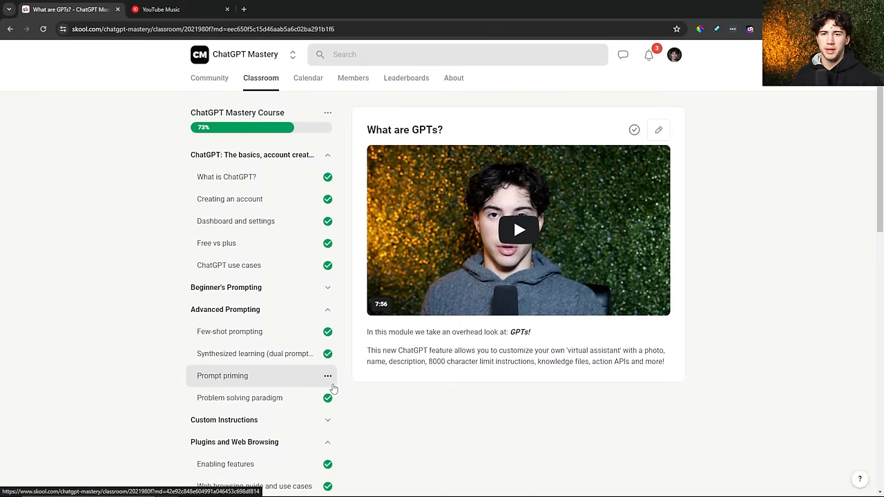
{"action": "mouse_move", "coordinate": [417, 311]}
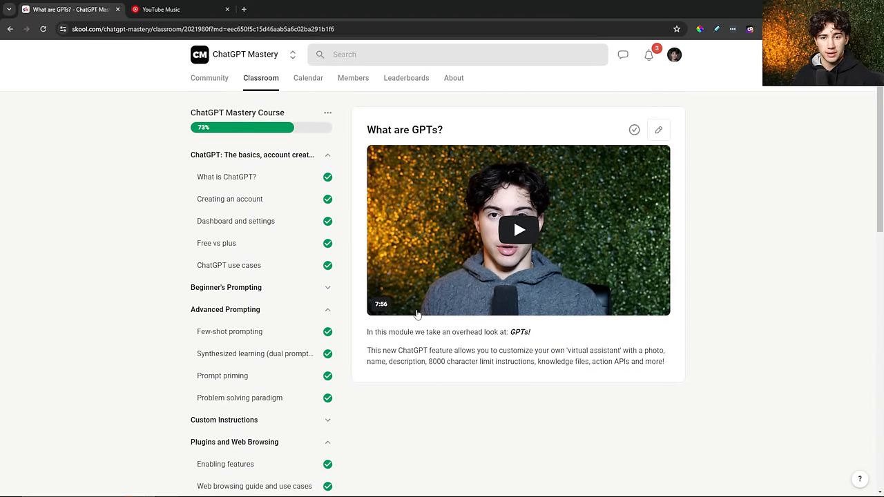
{"action": "mouse_move", "coordinate": [466, 236]}
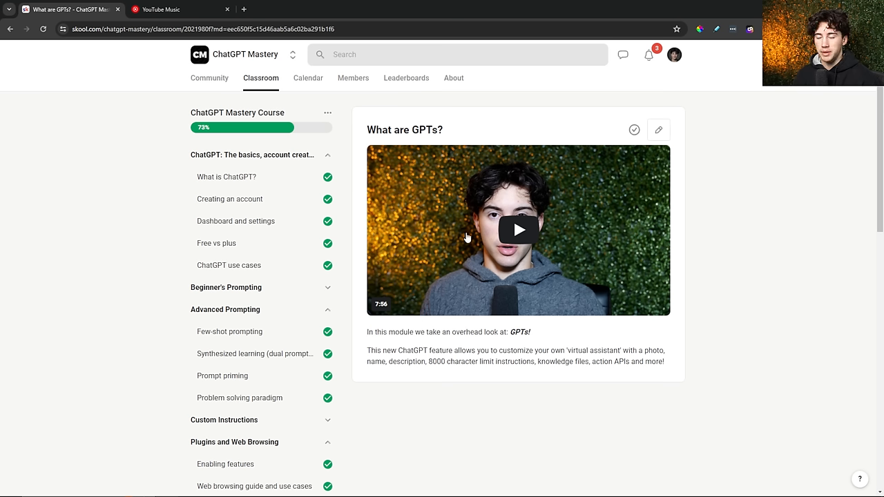
{"action": "mouse_move", "coordinate": [323, 43]}
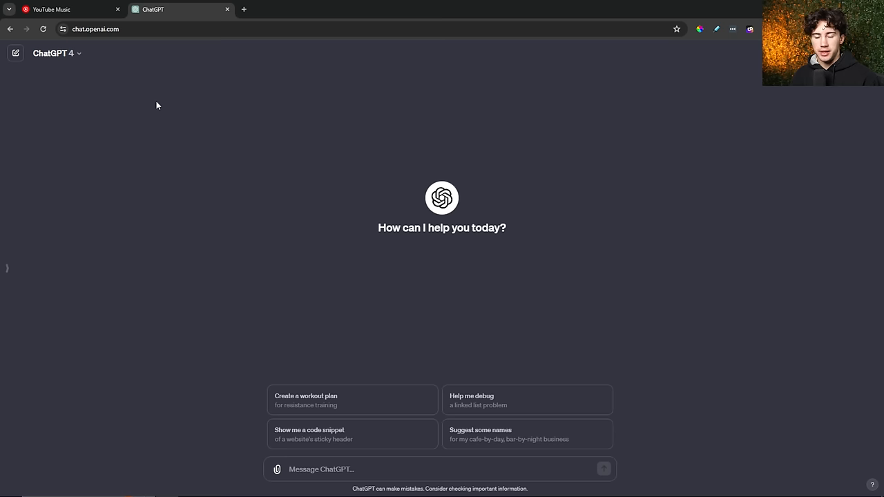
Step: Switch the new chat to the Plugins model and tick AI Diagrams
{"action": "left_click", "coordinate": [57, 54]}
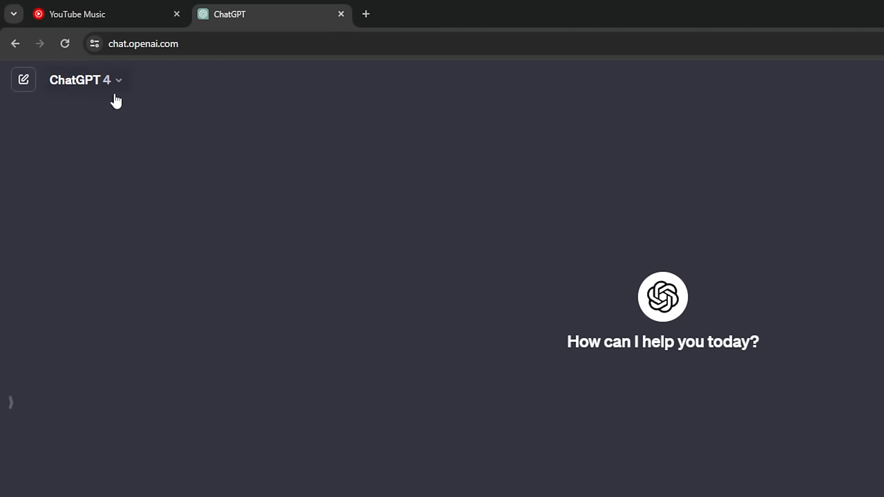
{"action": "mouse_move", "coordinate": [117, 85]}
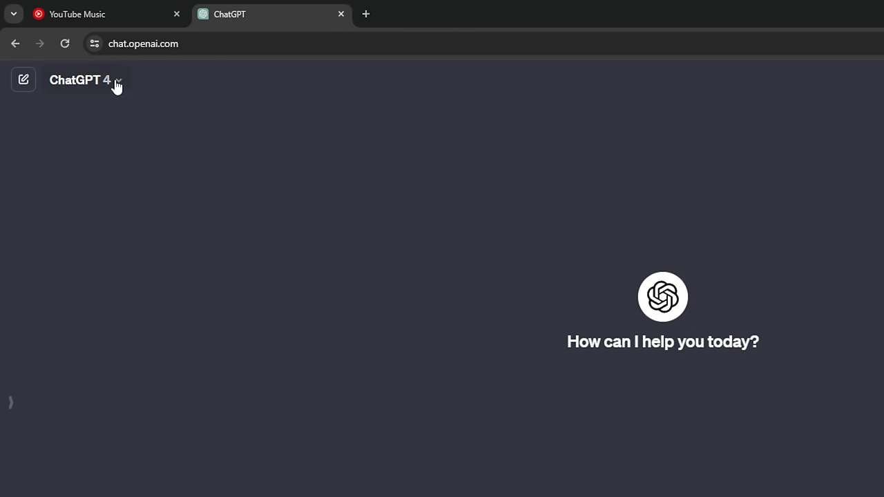
{"action": "left_click", "coordinate": [87, 79]}
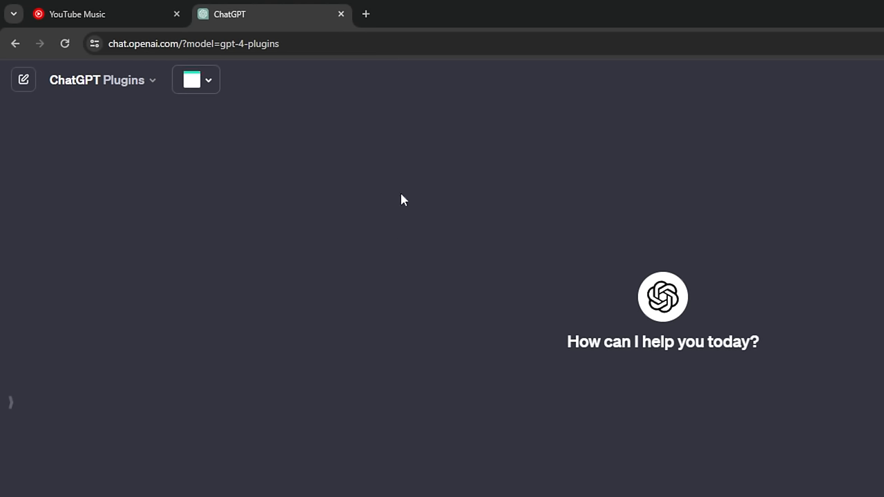
{"action": "left_click", "coordinate": [196, 79]}
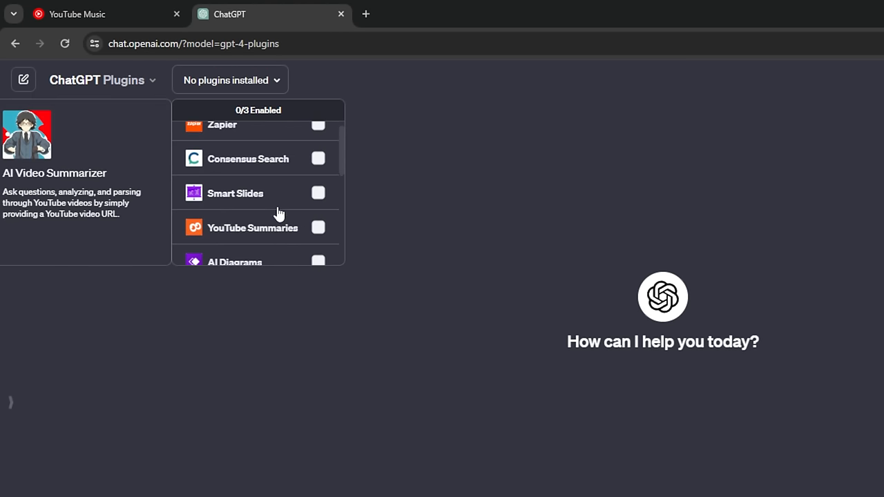
{"action": "left_click", "coordinate": [318, 208]}
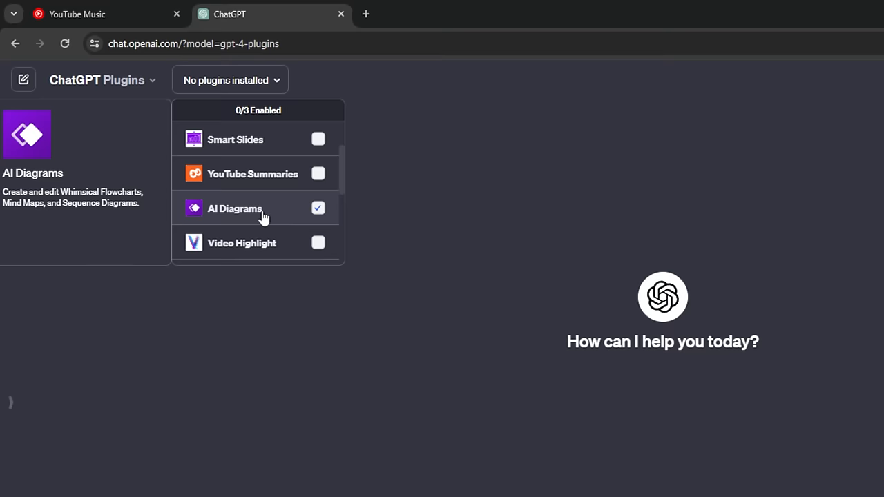
{"action": "mouse_move", "coordinate": [261, 219]}
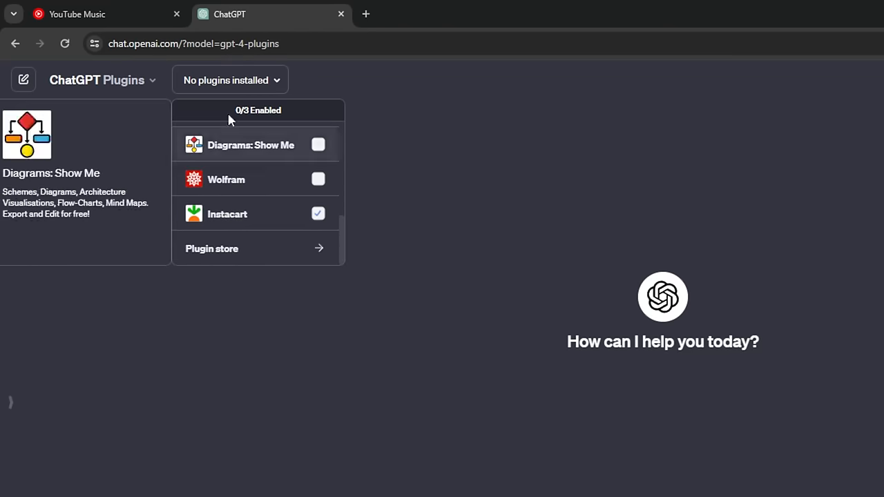
Step: Search the Plugin store for 'ai diagra', confirm AI Diagrams is installed, and close it
{"action": "left_click", "coordinate": [211, 249]}
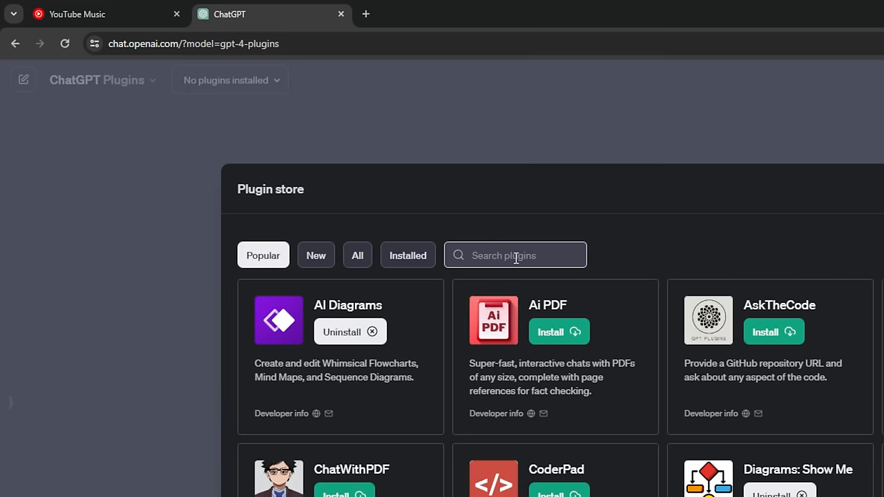
{"action": "type", "text": "ai diagrams"}
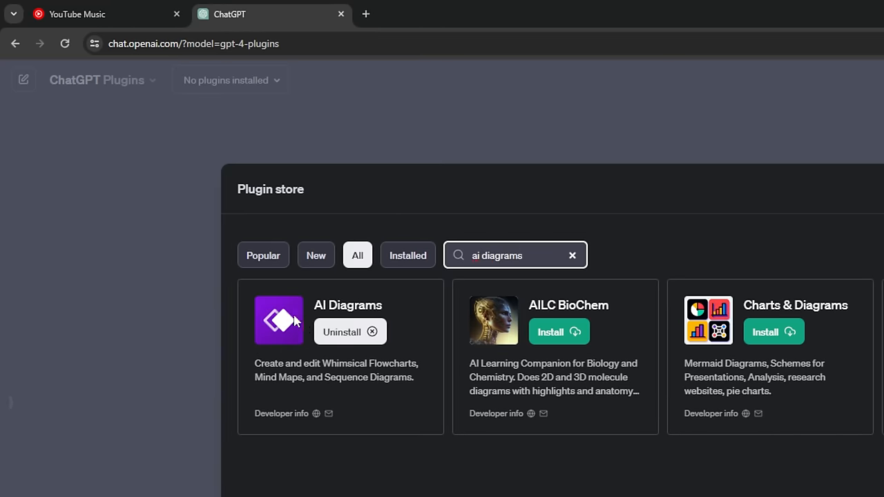
{"action": "mouse_move", "coordinate": [399, 354]}
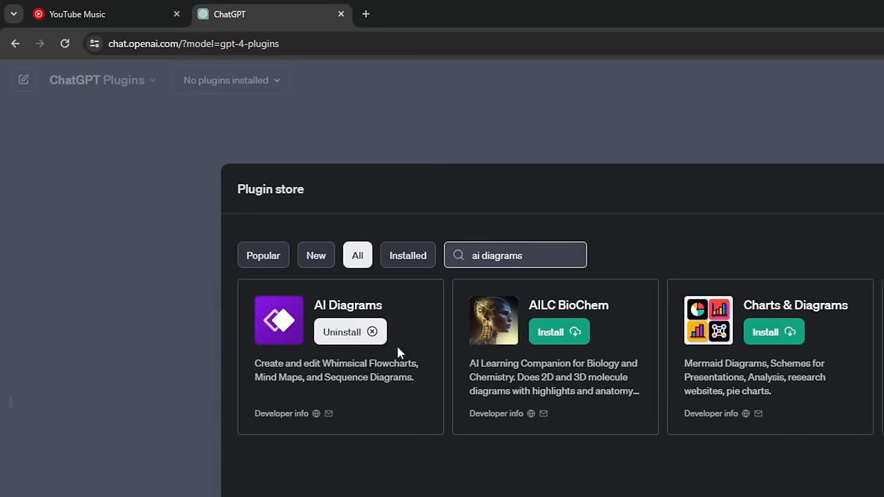
{"action": "mouse_move", "coordinate": [292, 326]}
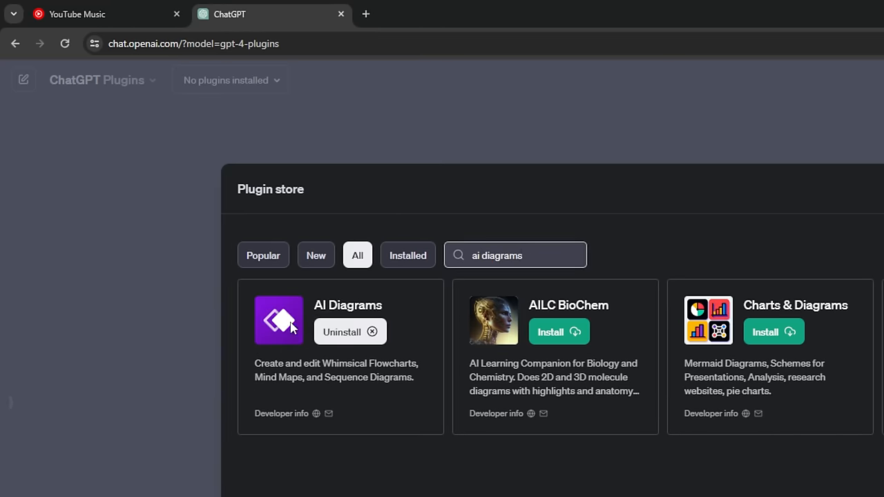
{"action": "double_click", "coordinate": [343, 363]}
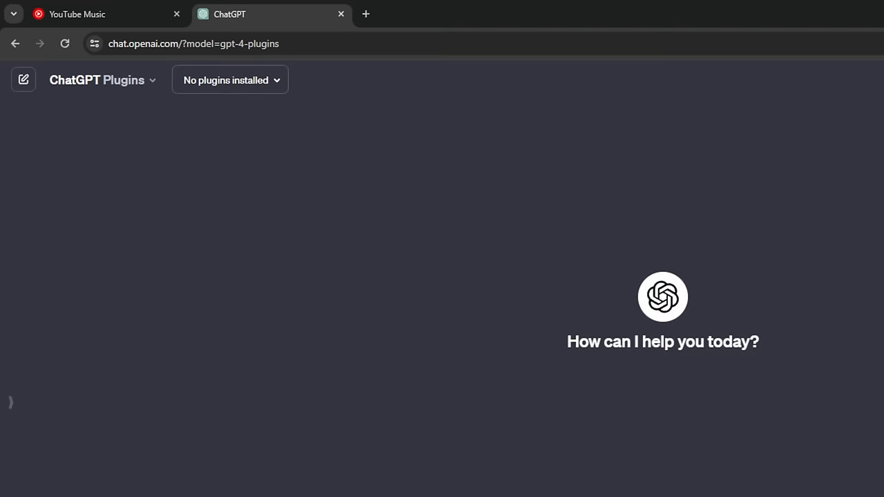
Step: Leave AI Diagrams as the only enabled plugin and move to another browser tab
{"action": "left_click", "coordinate": [230, 80]}
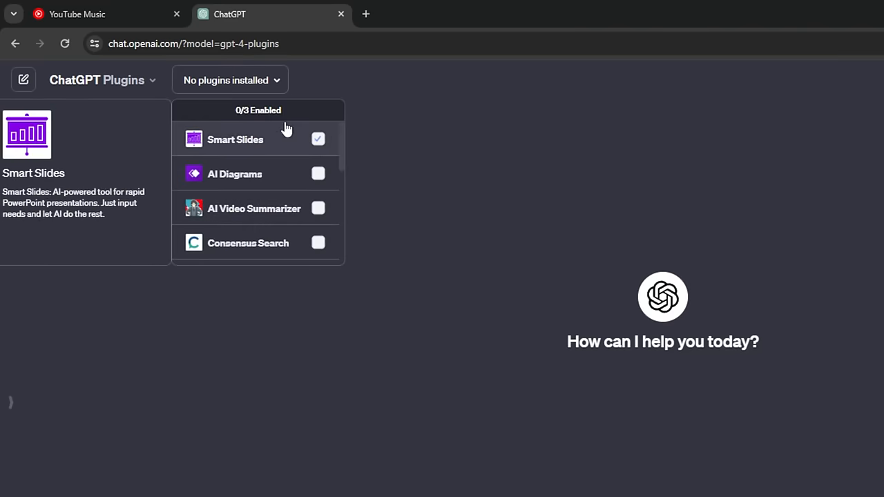
{"action": "left_click", "coordinate": [317, 173]}
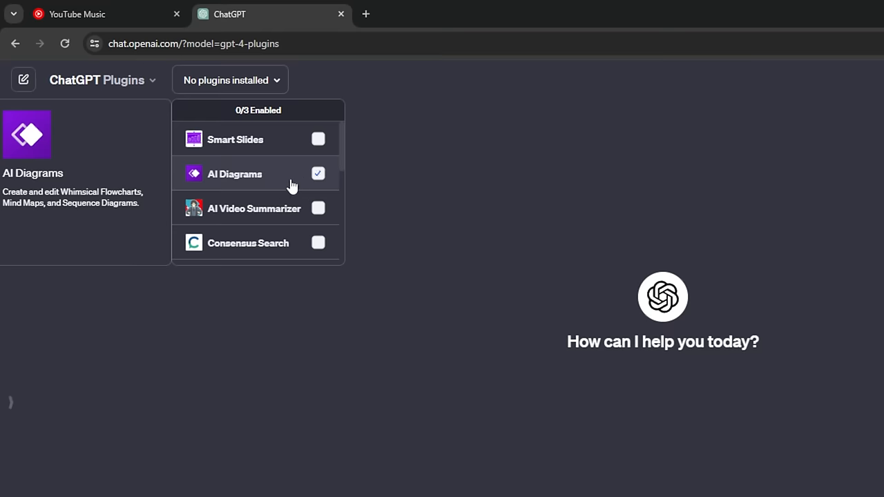
{"action": "left_click", "coordinate": [319, 173]}
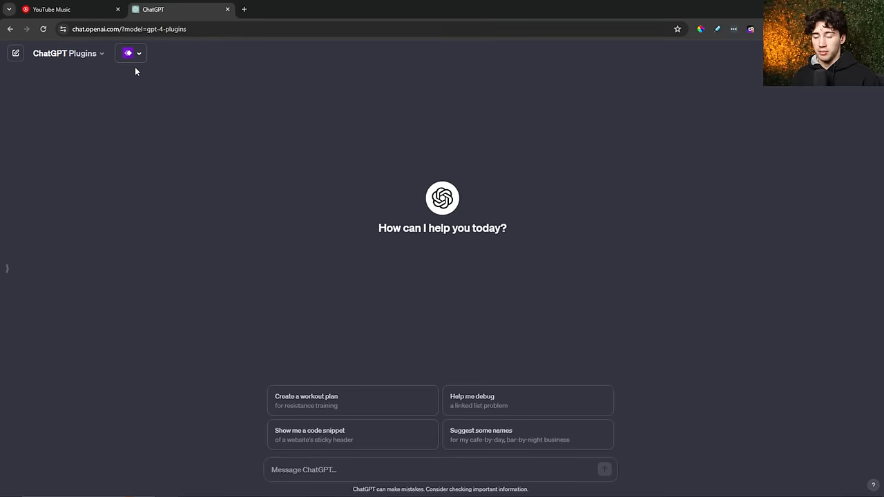
{"action": "left_click", "coordinate": [117, 10]}
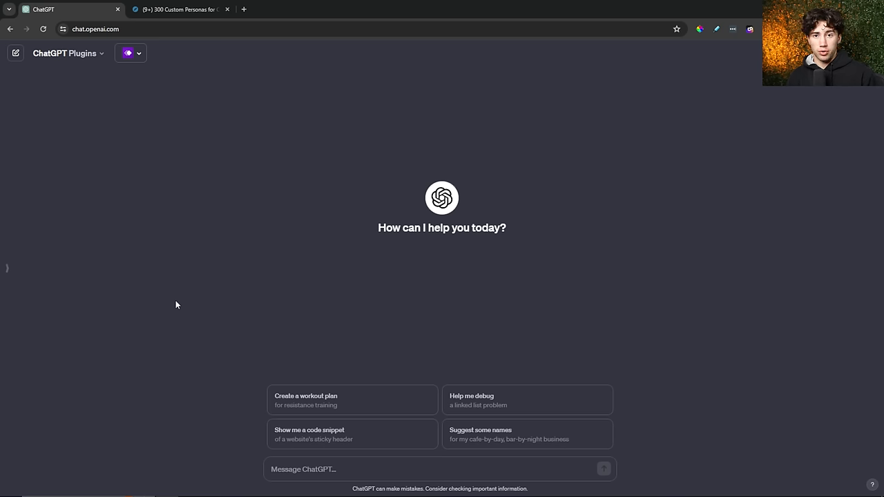
{"action": "mouse_move", "coordinate": [179, 270]}
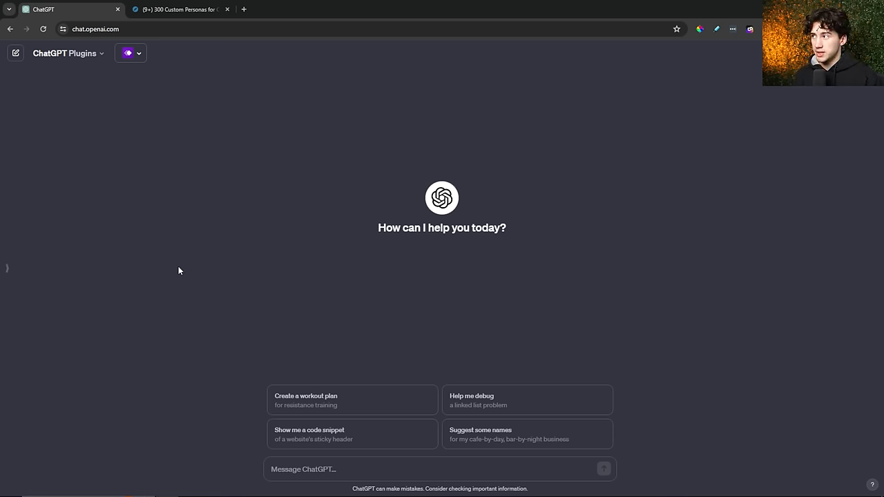
{"action": "mouse_move", "coordinate": [190, 265]}
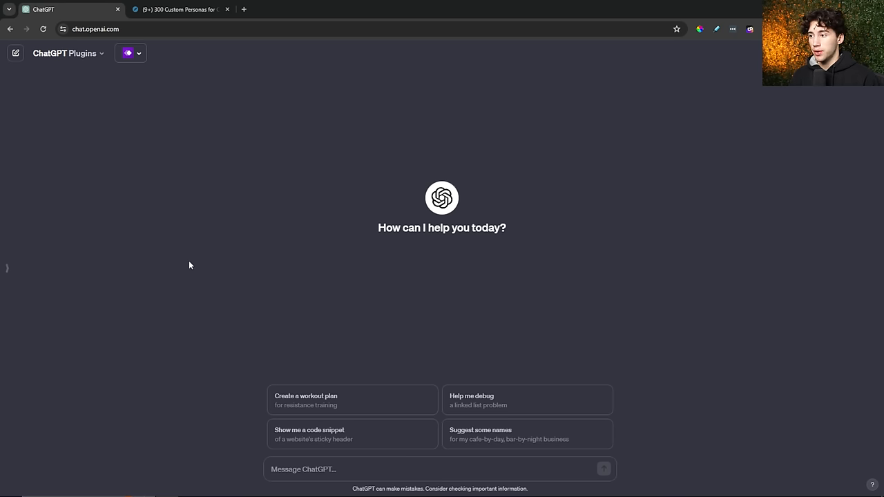
{"action": "mouse_move", "coordinate": [380, 239]}
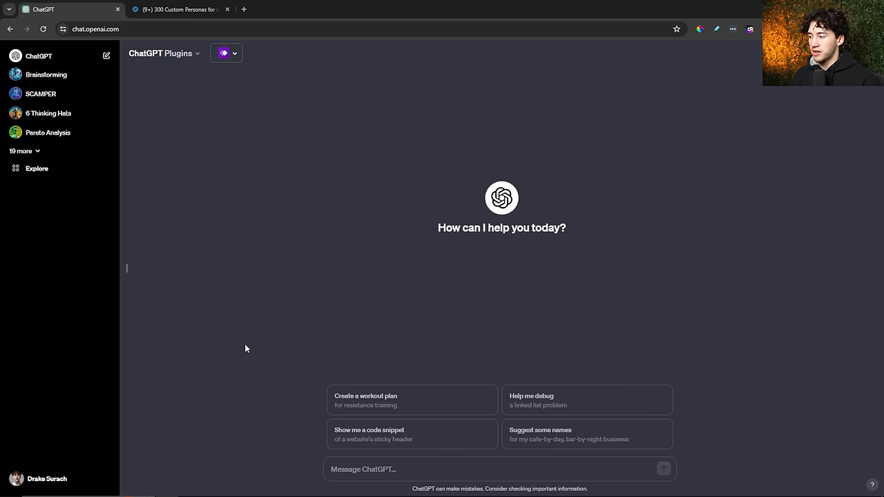
Step: Open Custom instructions from the profile account menu
{"action": "left_click", "coordinate": [47, 478]}
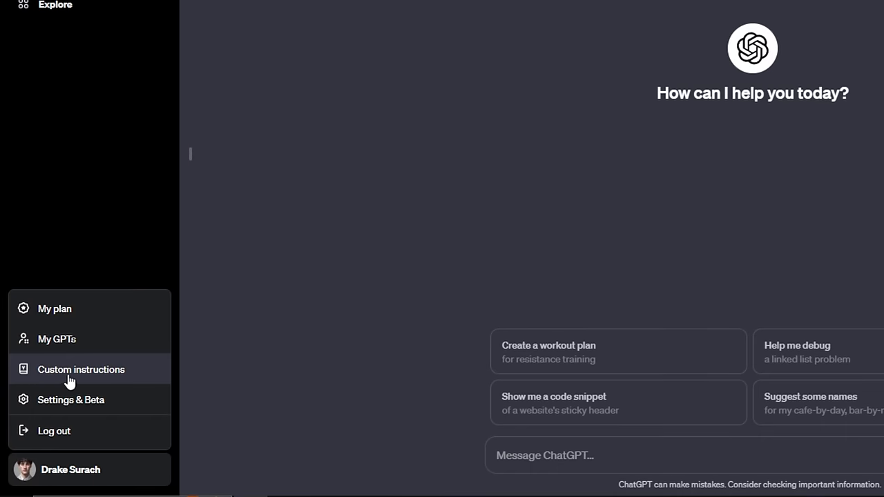
{"action": "mouse_move", "coordinate": [76, 379]}
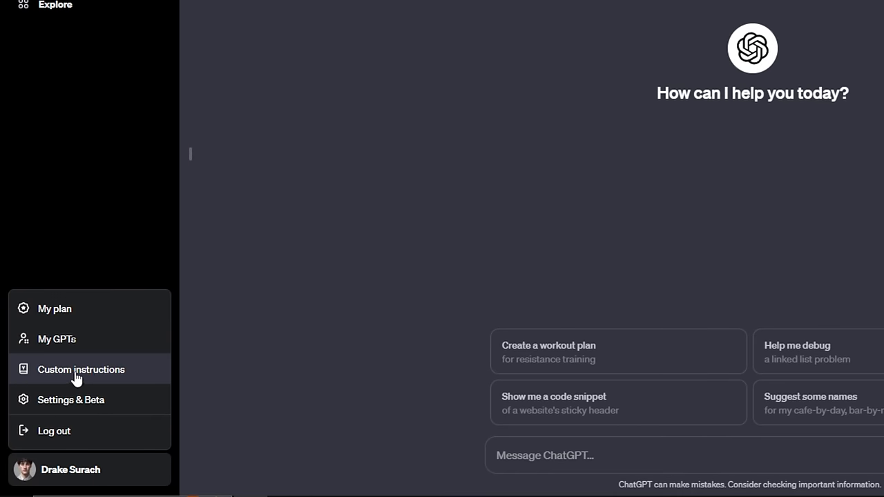
{"action": "left_click", "coordinate": [81, 370]}
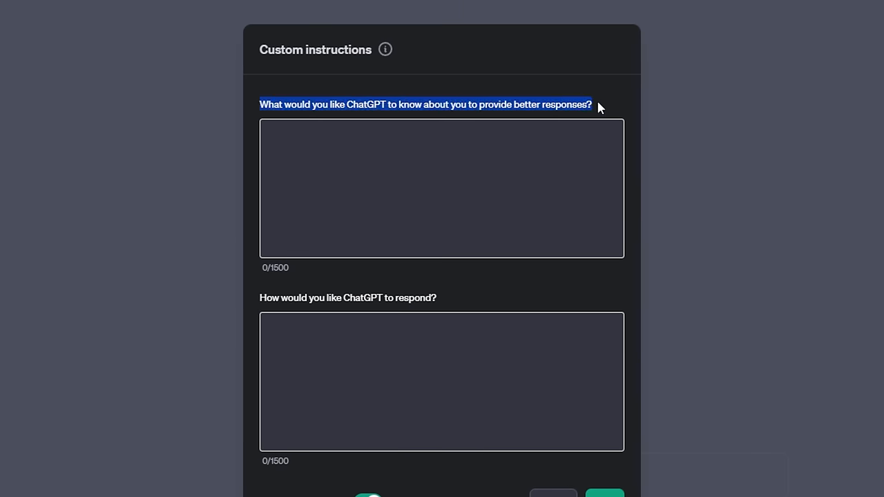
{"action": "mouse_move", "coordinate": [330, 317]}
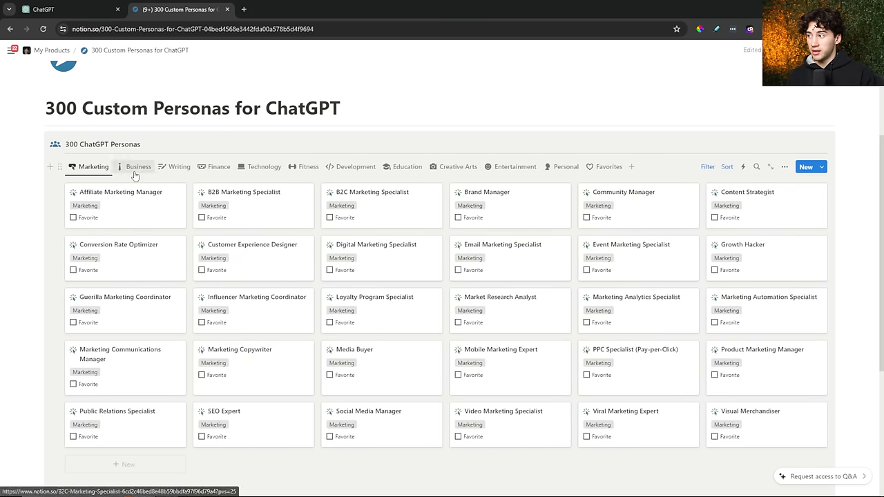
{"action": "mouse_move", "coordinate": [558, 169]}
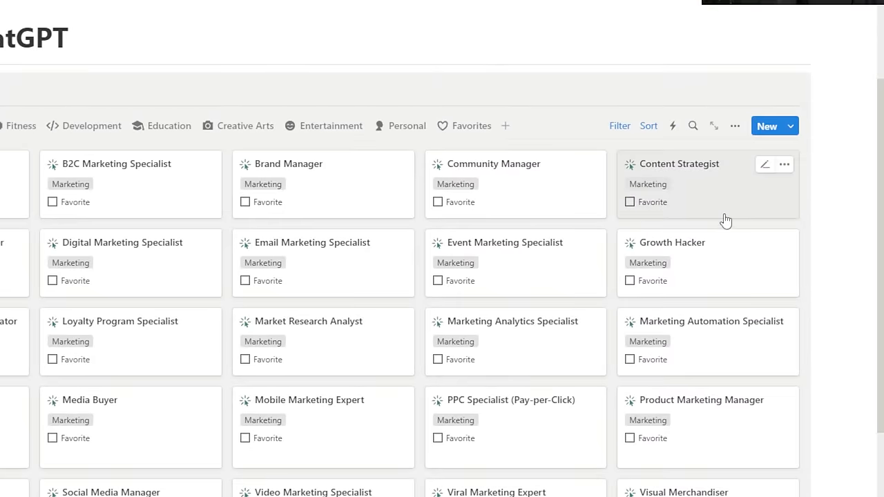
Step: Open the Content Strategist persona in Notion and copy its response preferences
{"action": "left_click", "coordinate": [679, 164]}
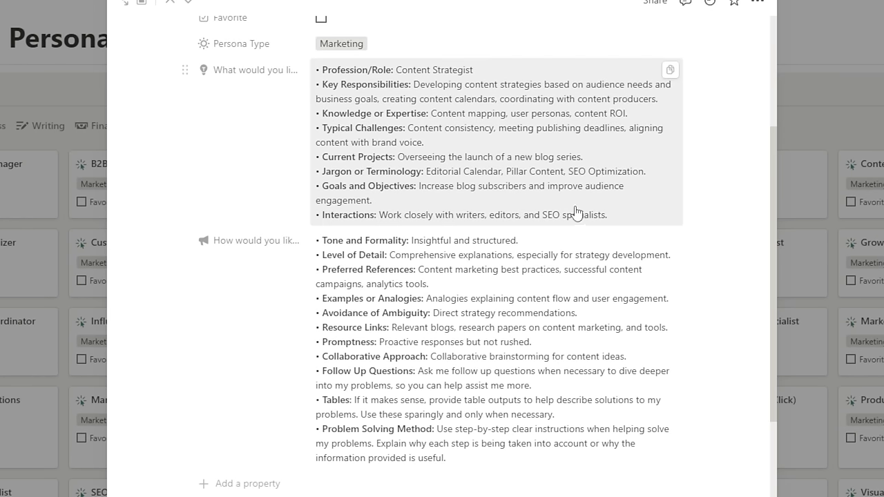
{"action": "mouse_move", "coordinate": [601, 257]}
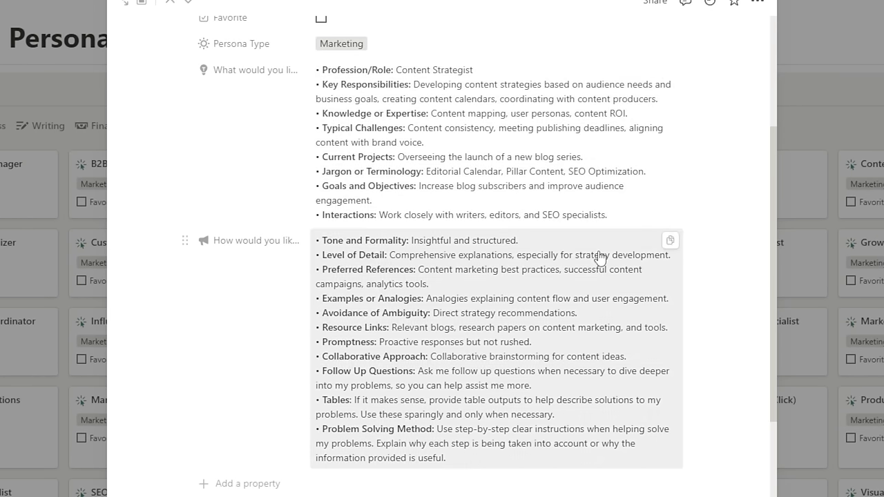
{"action": "mouse_move", "coordinate": [671, 72]}
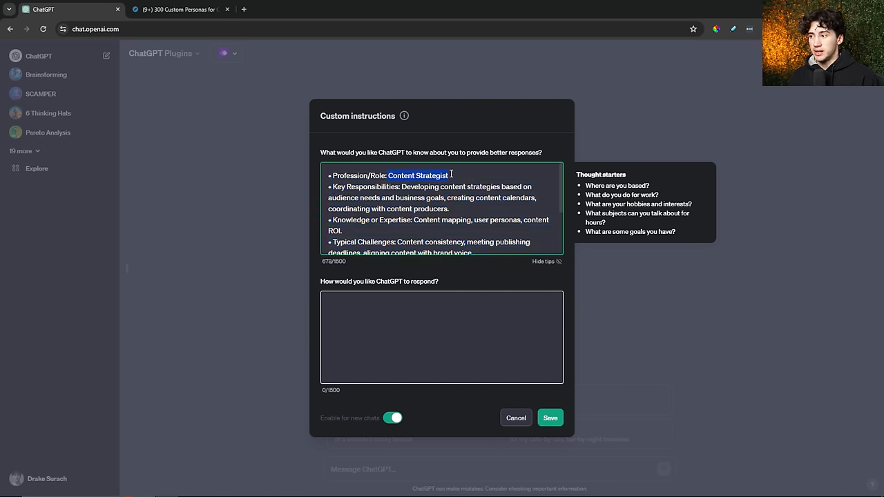
{"action": "left_click", "coordinate": [176, 9]}
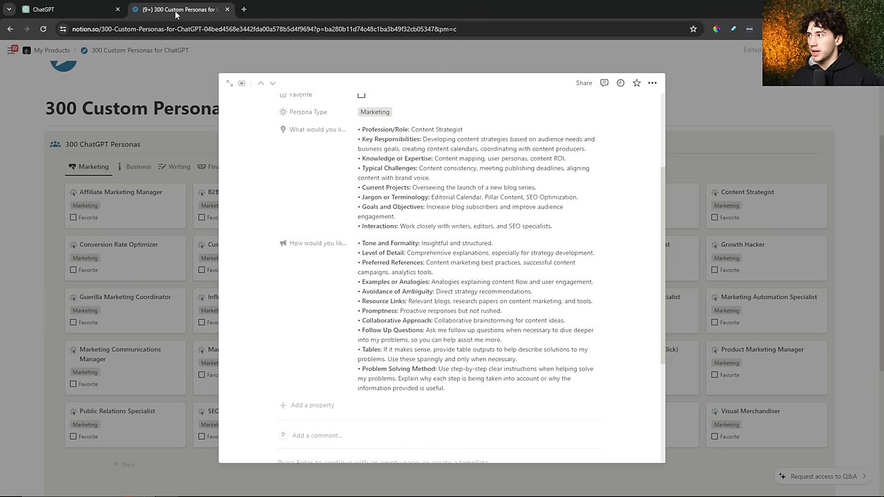
{"action": "mouse_move", "coordinate": [599, 260]}
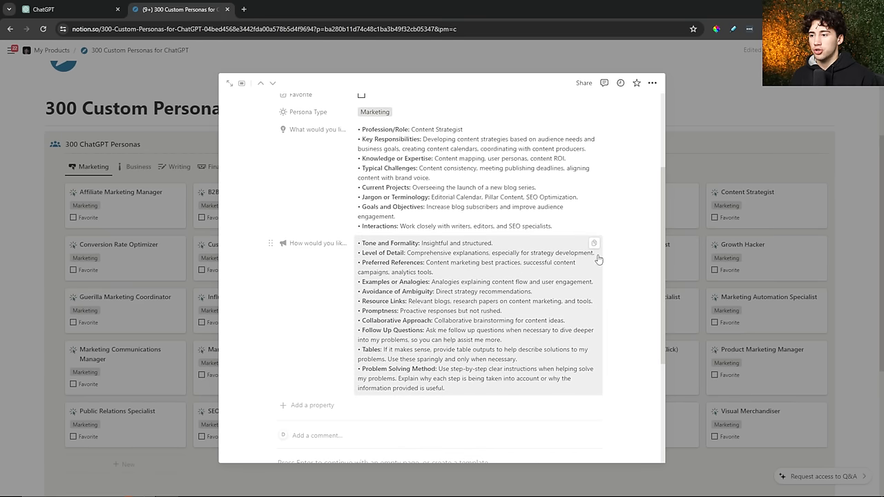
{"action": "left_click", "coordinate": [594, 243]}
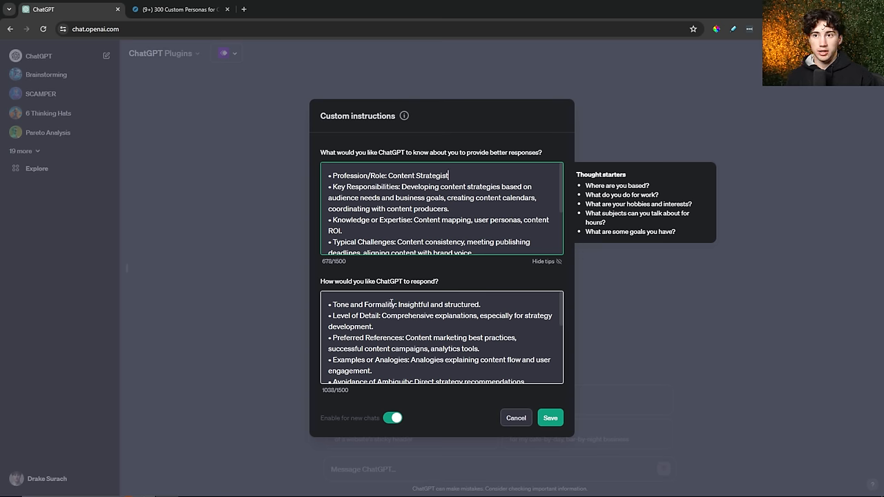
{"action": "scroll", "scroll_direction": "down", "scroll_amount": 3}
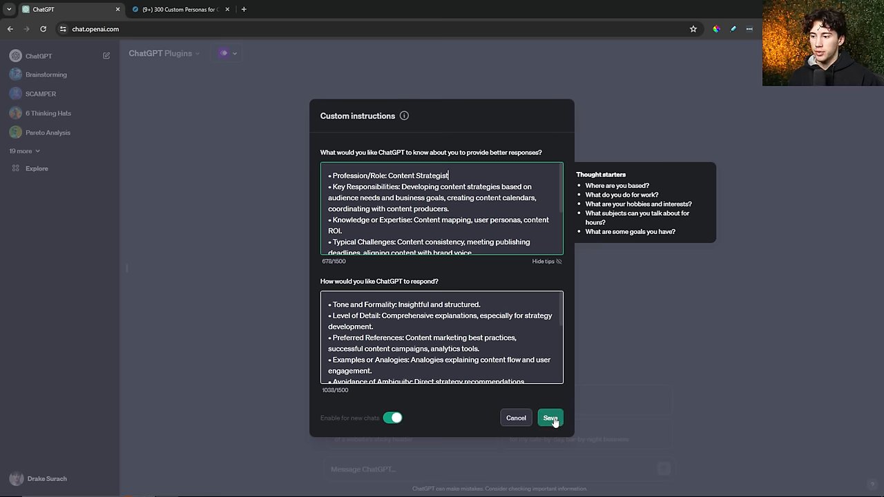
Step: Save the Content Strategist custom instructions and return to an empty chat
{"action": "left_click", "coordinate": [550, 418]}
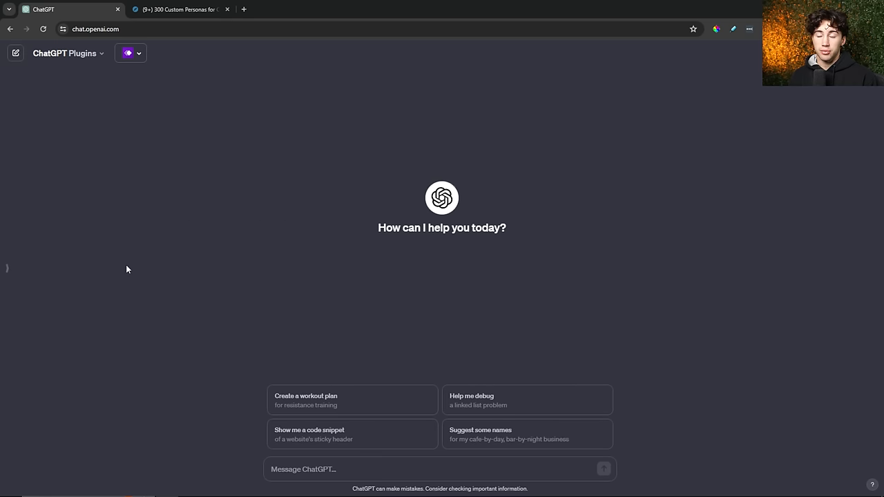
{"action": "mouse_move", "coordinate": [434, 260]}
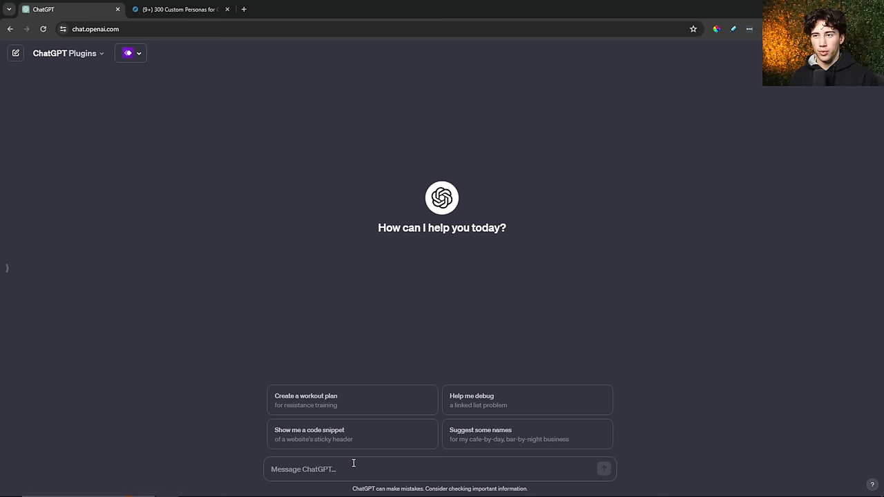
{"action": "left_click", "coordinate": [183, 10]}
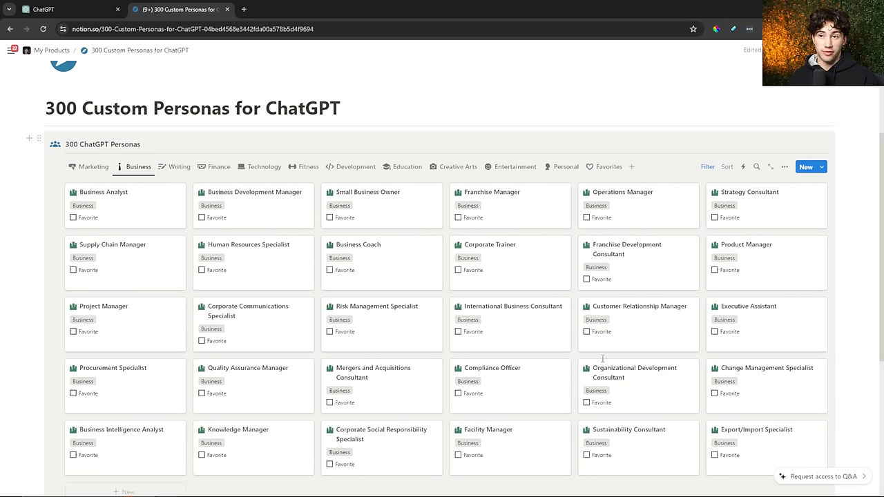
{"action": "left_click", "coordinate": [44, 10]}
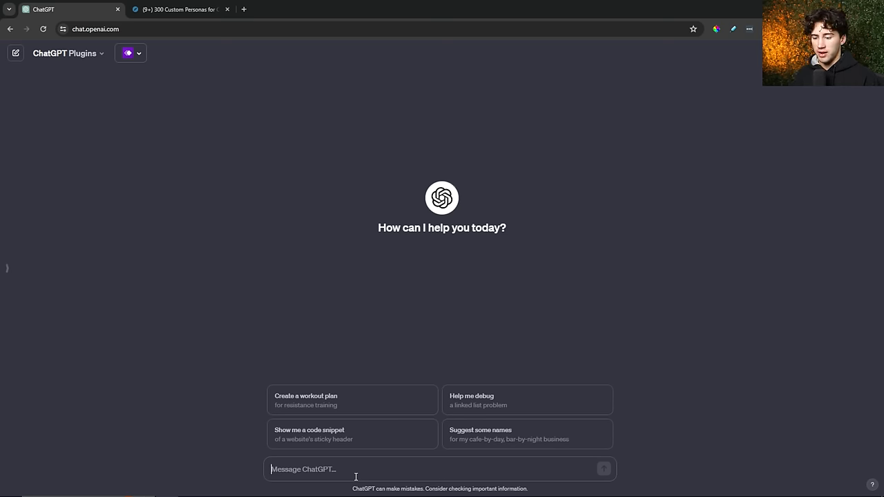
Step: Type the AI YouTube channel 30-video-ideas tree diagram prompt and review its sentences
{"action": "type", "text": "I need help thinking of video ideas for my YouTube channel. I am in the artificial intelligence niche. My best videos are on applications like ChatGPT and Midjourney. Help me create a 30 video idea tree diagram that dives into different categories and unique video ideas that are poised for growth and audience retention."}
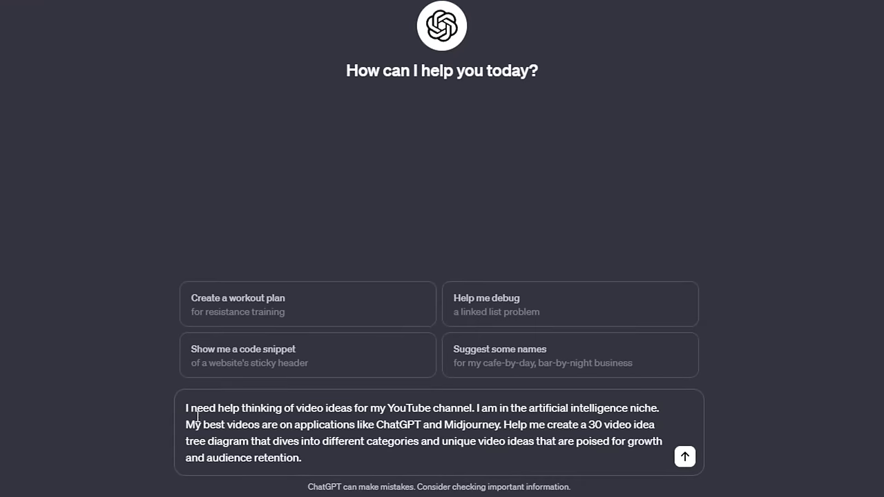
{"action": "left_click_drag", "start_coordinate": [185, 408], "coordinate": [458, 407]}
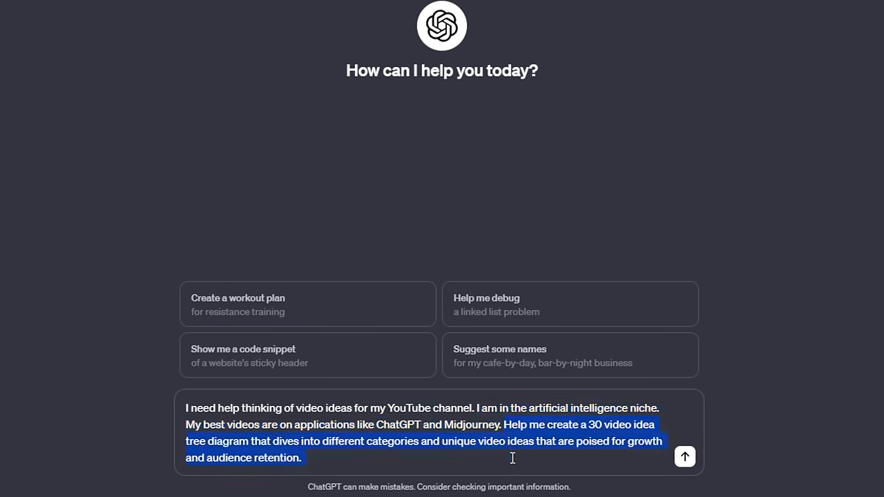
{"action": "left_click", "coordinate": [474, 463]}
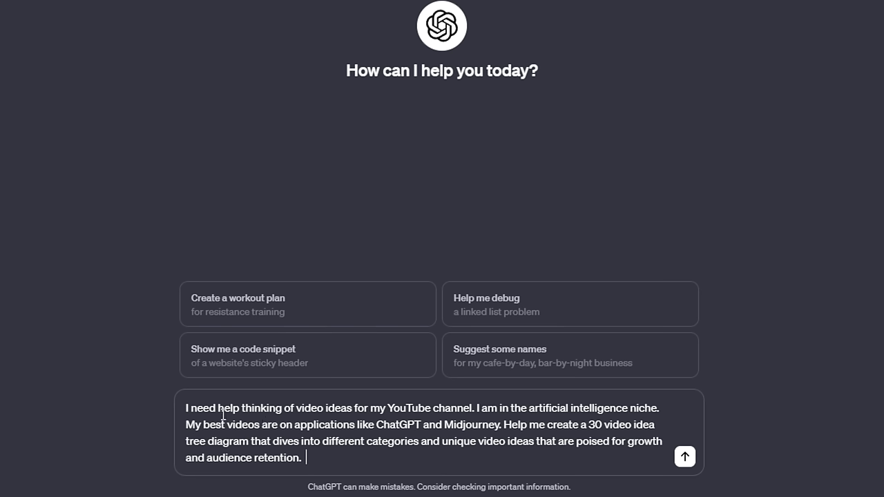
{"action": "left_click_drag", "start_coordinate": [186, 408], "coordinate": [302, 408]}
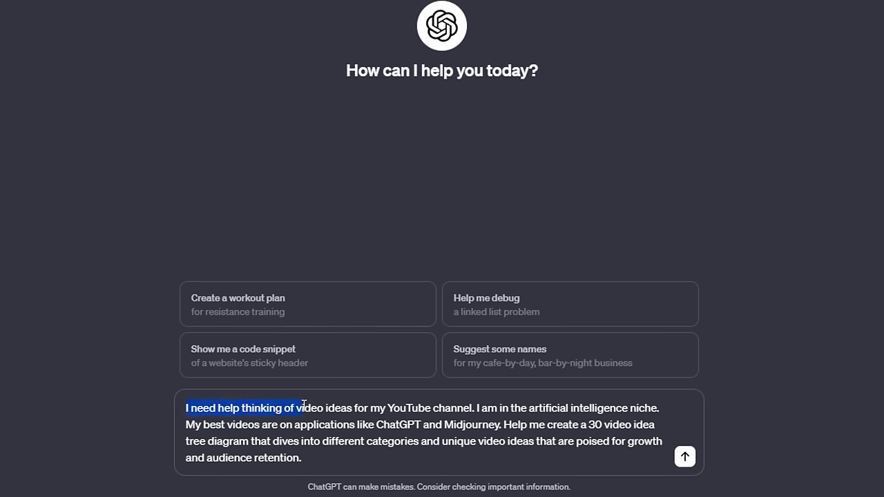
{"action": "left_click", "coordinate": [477, 408]}
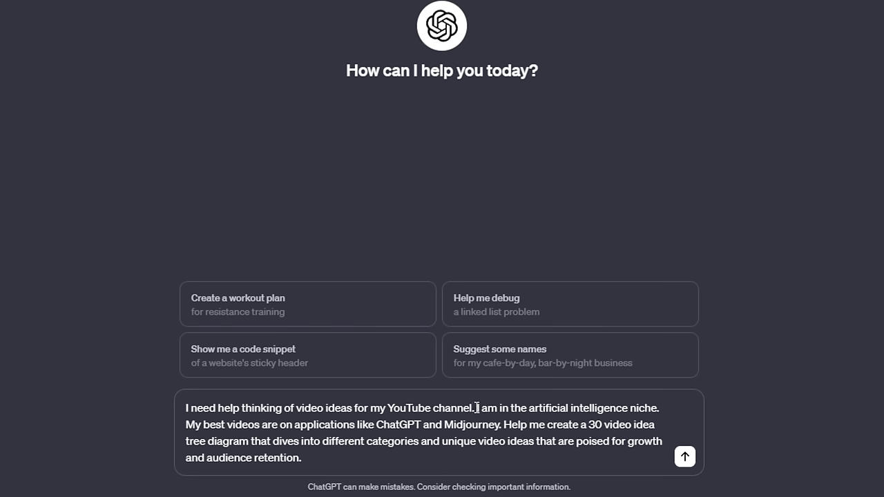
{"action": "left_click_drag", "start_coordinate": [302, 407], "coordinate": [474, 408]}
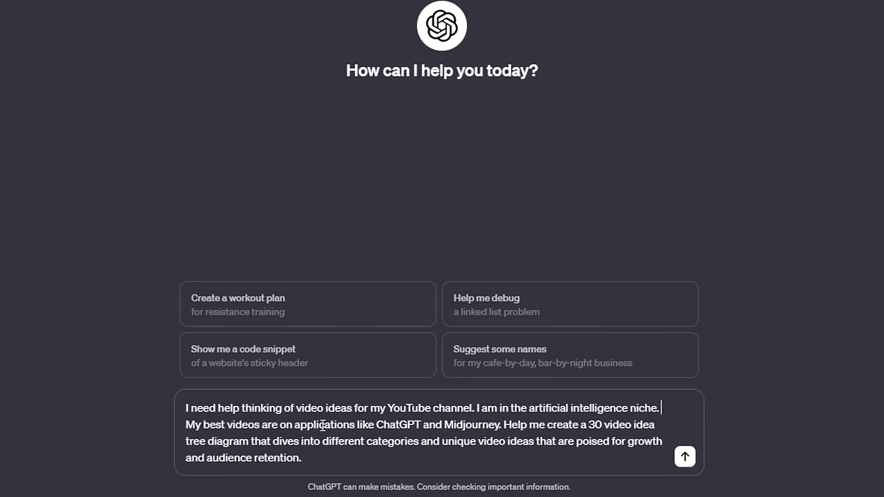
{"action": "mouse_move", "coordinate": [190, 429]}
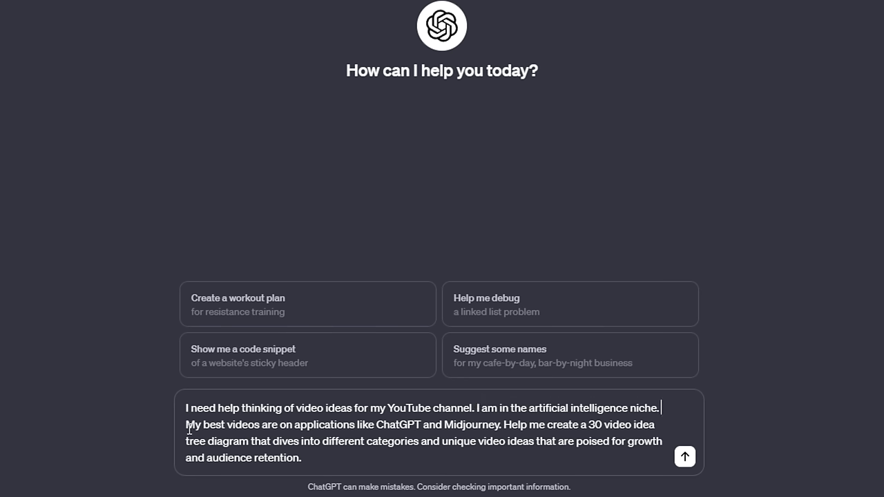
{"action": "left_click_drag", "start_coordinate": [185, 425], "coordinate": [276, 424]}
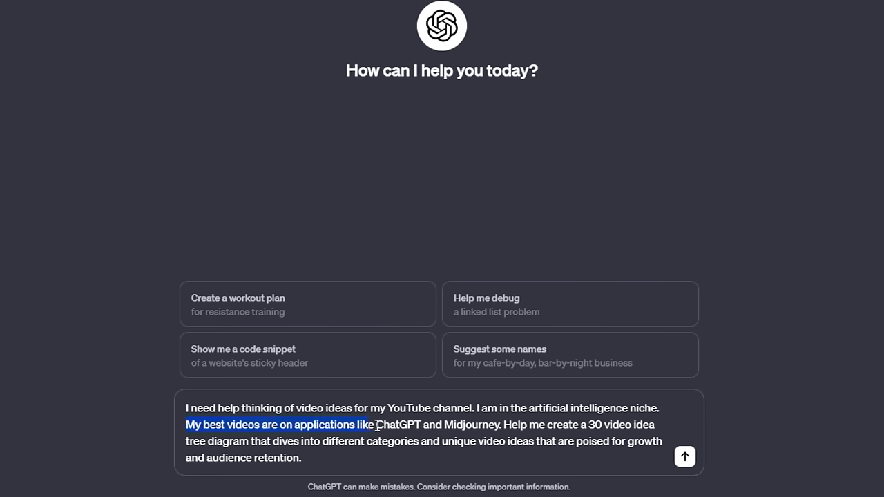
{"action": "double_click", "coordinate": [469, 425]}
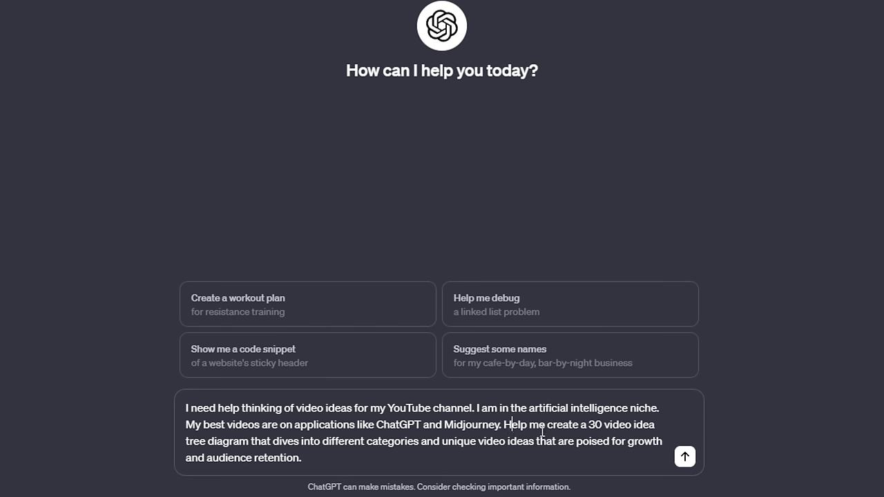
{"action": "mouse_move", "coordinate": [506, 425]}
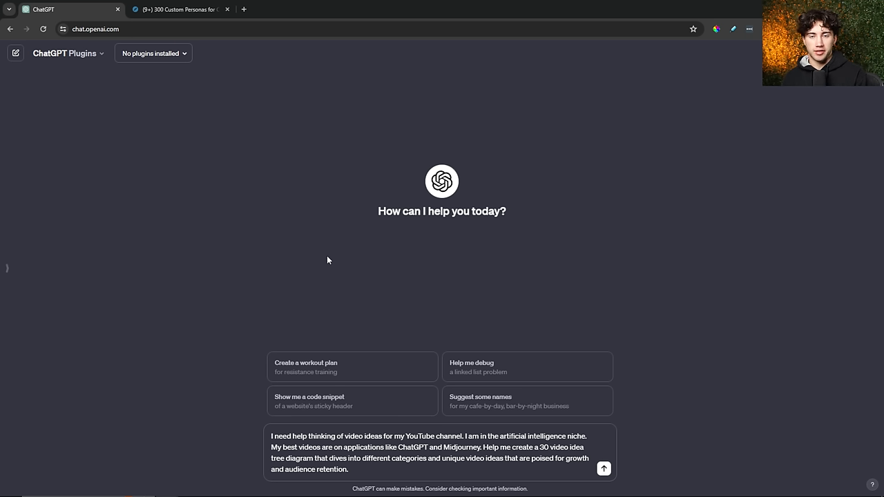
{"action": "mouse_move", "coordinate": [454, 116]}
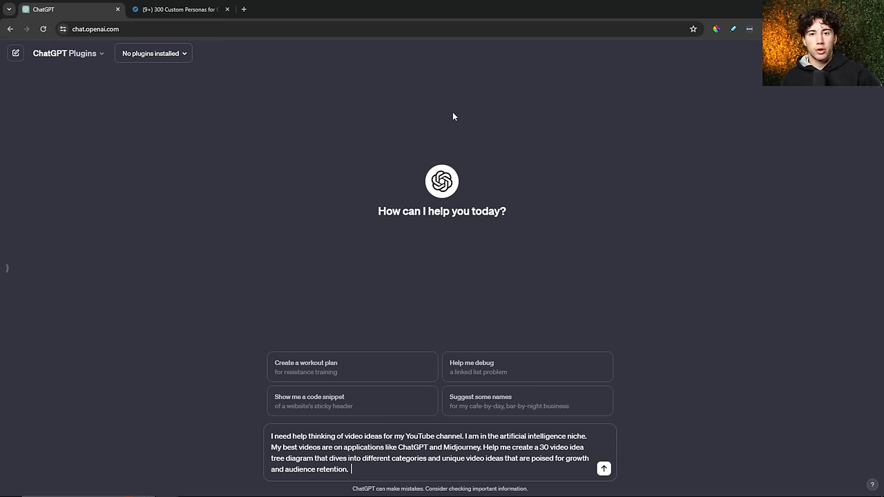
{"action": "mouse_move", "coordinate": [479, 110]}
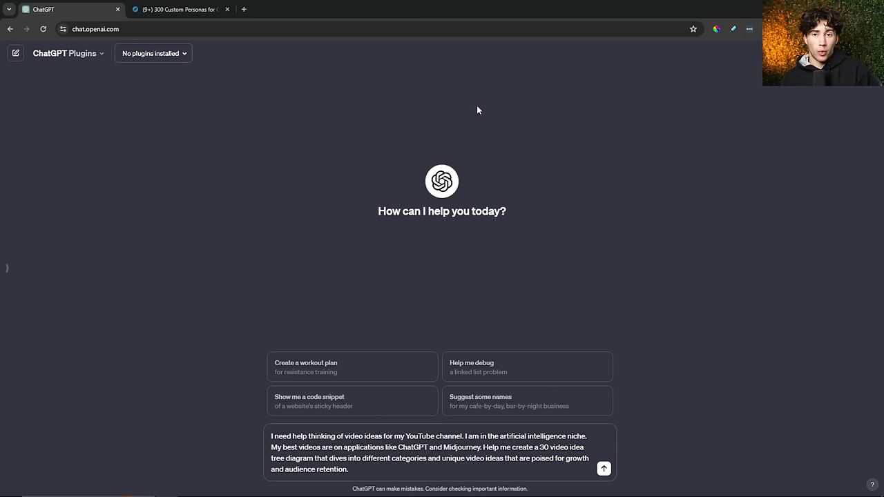
{"action": "mouse_move", "coordinate": [411, 144]}
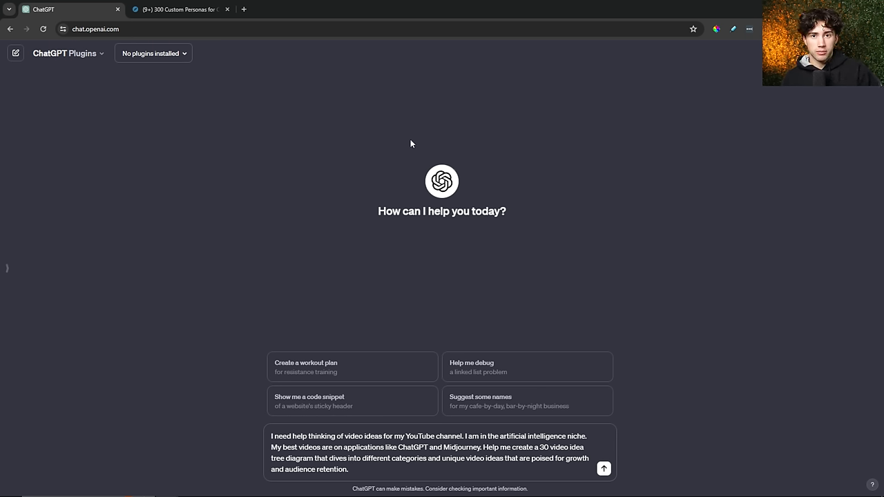
{"action": "mouse_move", "coordinate": [469, 74]}
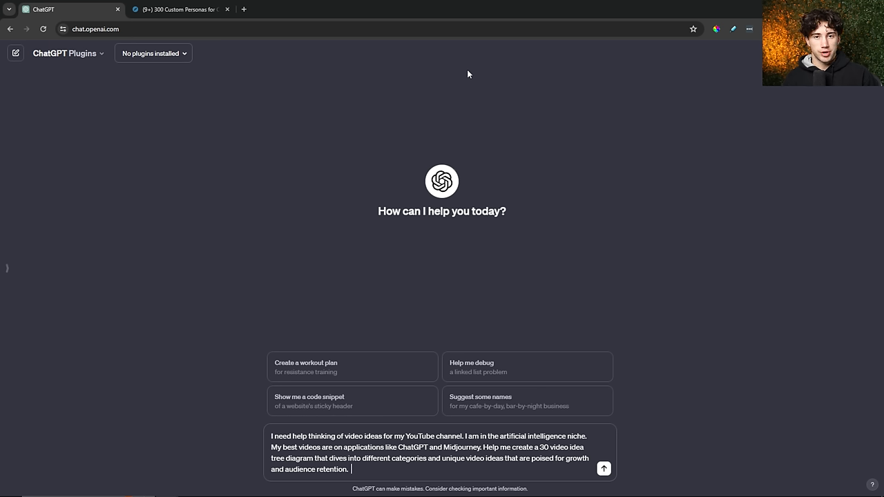
{"action": "mouse_move", "coordinate": [332, 248]}
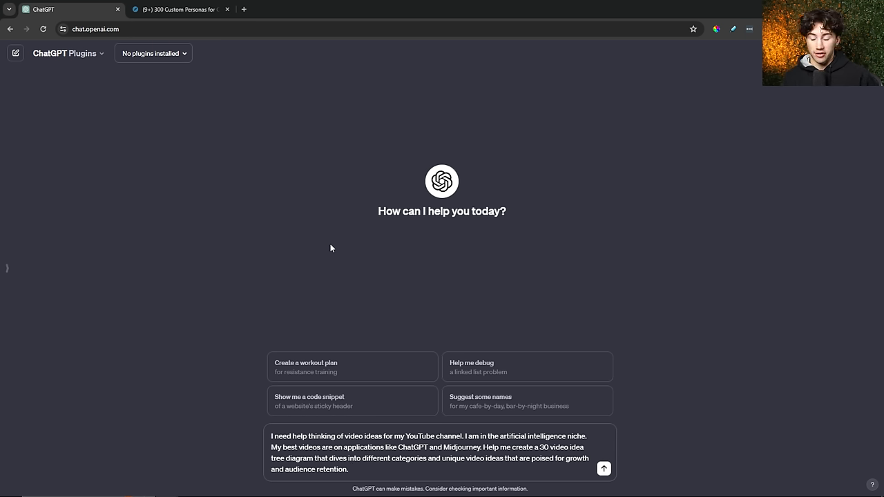
{"action": "mouse_move", "coordinate": [472, 75]}
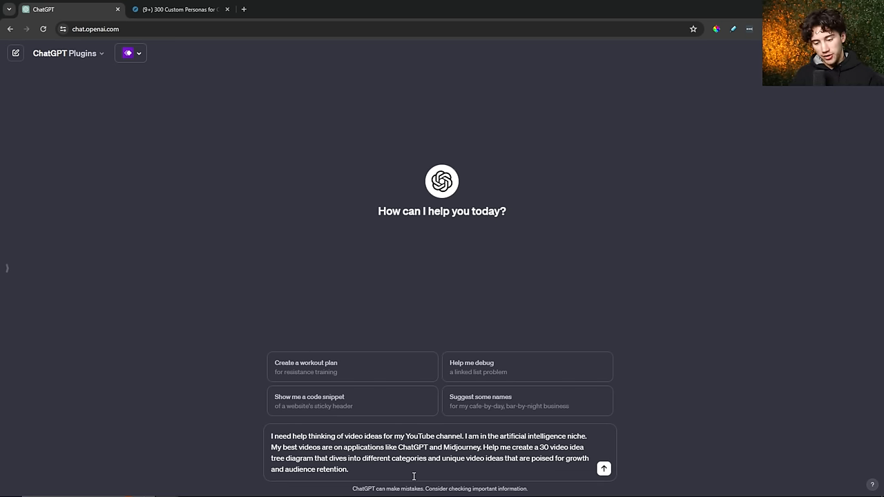
{"action": "mouse_move", "coordinate": [605, 469]}
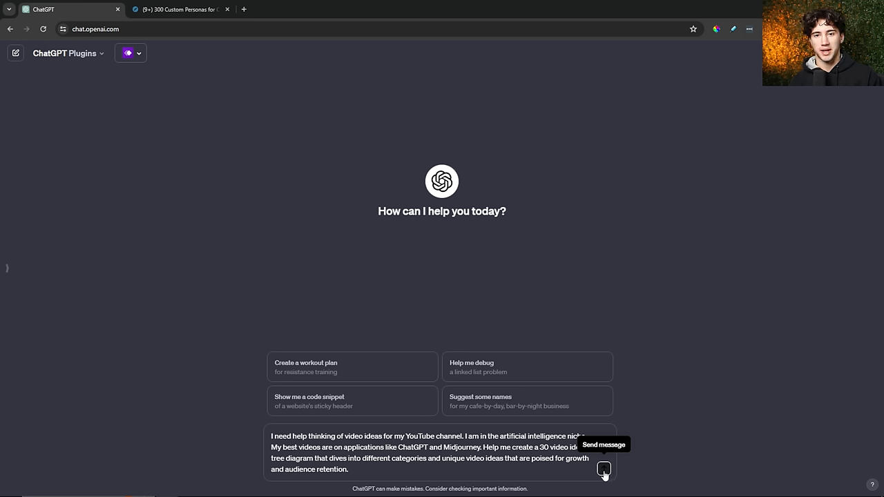
Step: Send the video-ideas diagram request and scroll through the rendered mind map
{"action": "left_click", "coordinate": [604, 466]}
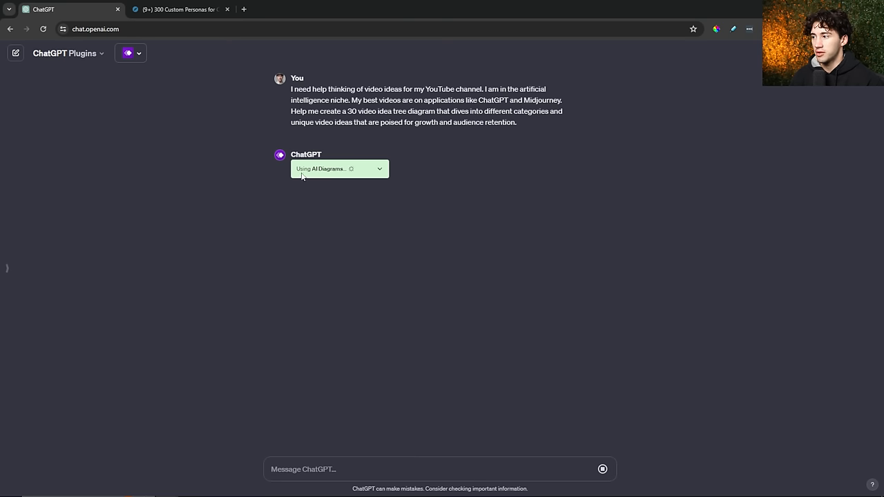
{"action": "mouse_move", "coordinate": [521, 198]}
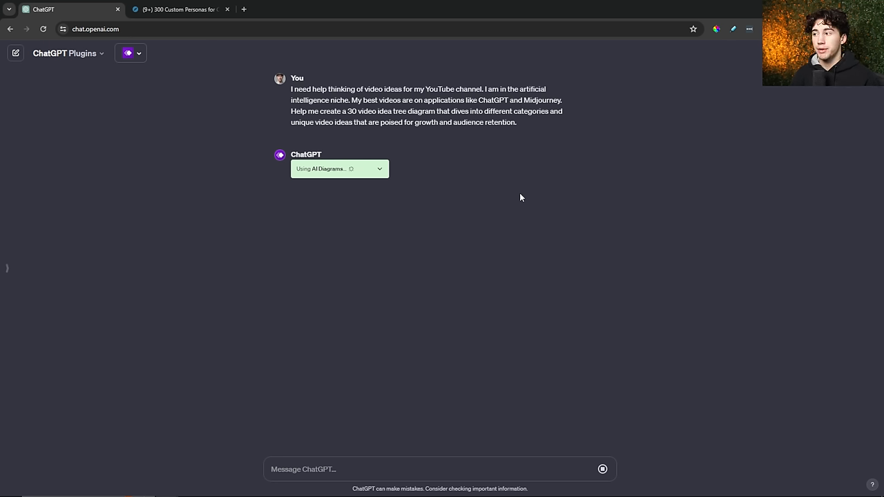
{"action": "mouse_move", "coordinate": [408, 170]}
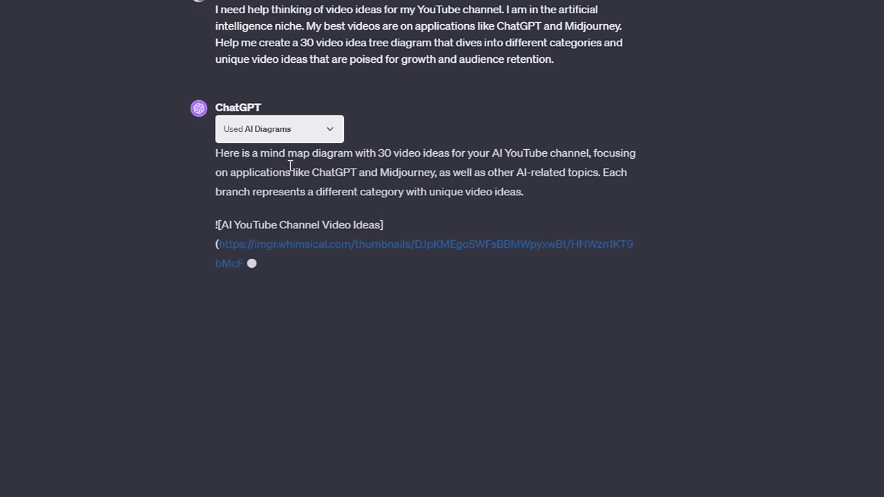
{"action": "left_click_drag", "start_coordinate": [378, 152], "coordinate": [448, 153]}
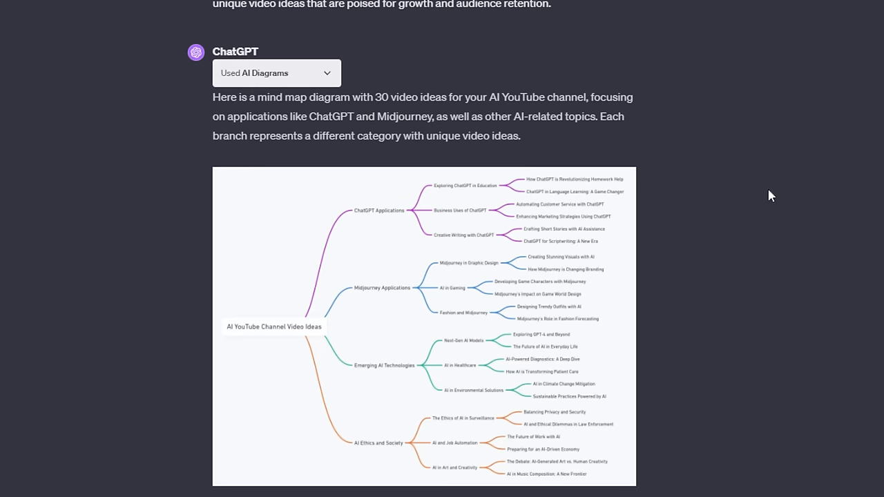
{"action": "scroll", "scroll_direction": "down", "scroll_amount": 3}
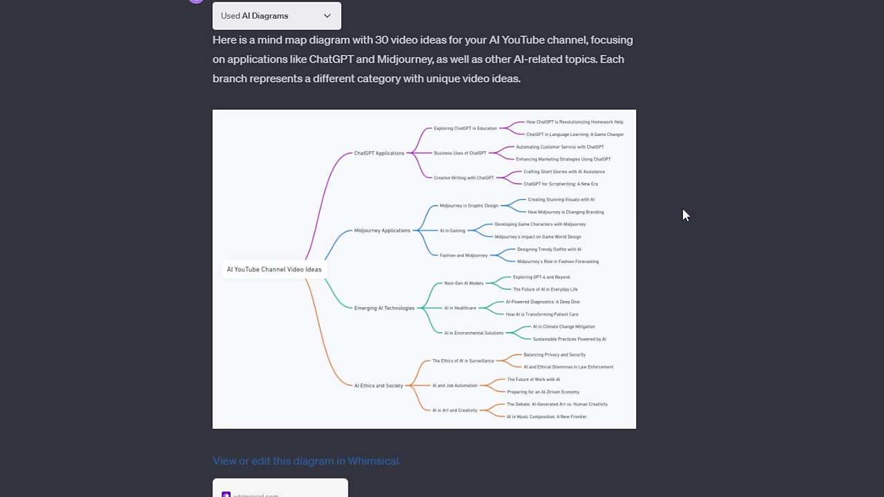
{"action": "mouse_move", "coordinate": [266, 475]}
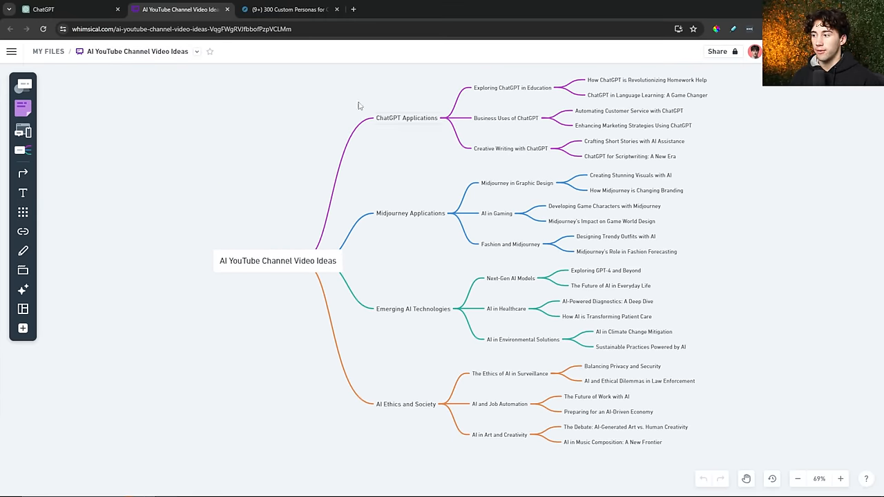
Step: Select the 'AI YouTube Channel Video Ideas' root node in Whimsical, then start a new ChatGPT chat
{"action": "left_click", "coordinate": [277, 261]}
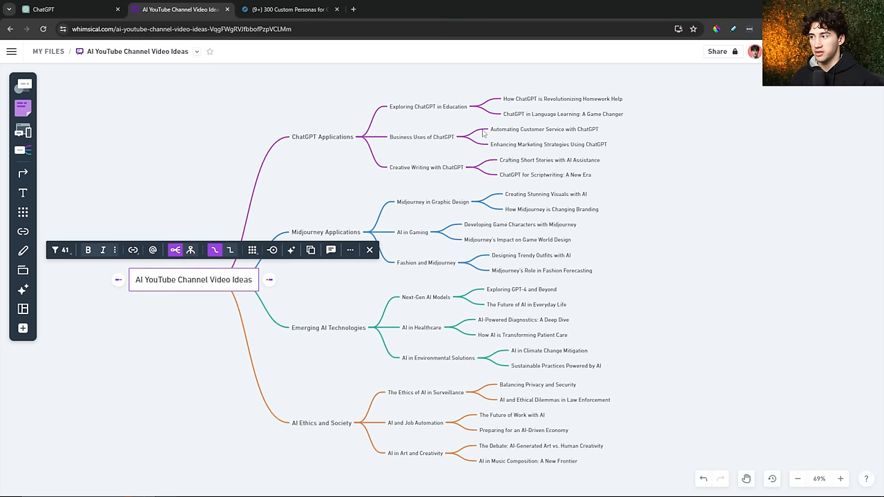
{"action": "left_click", "coordinate": [840, 478]}
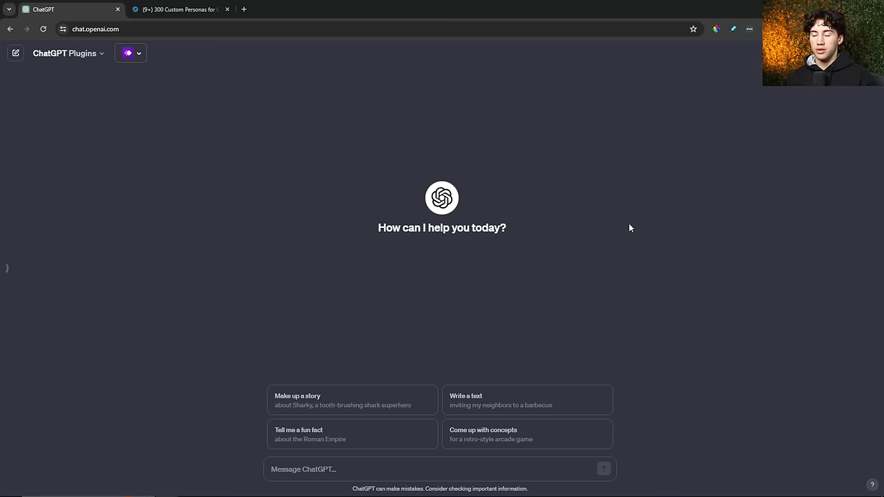
{"action": "mouse_move", "coordinate": [378, 184]}
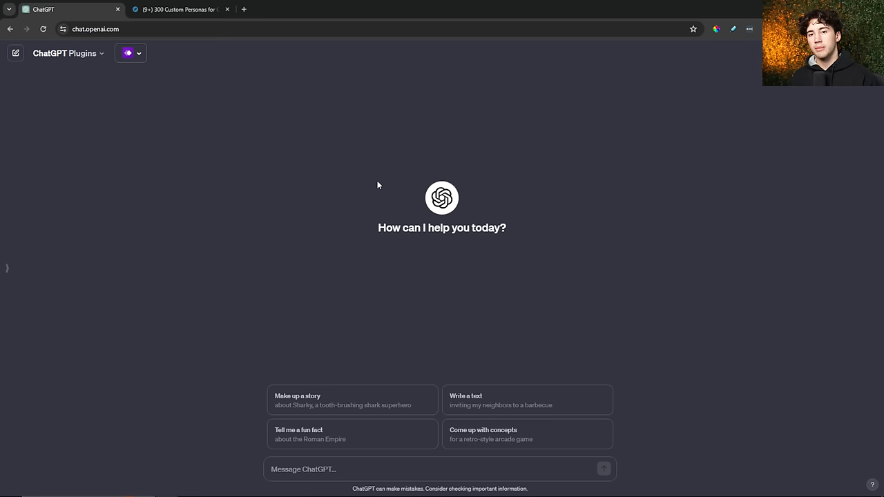
{"action": "mouse_move", "coordinate": [416, 259]}
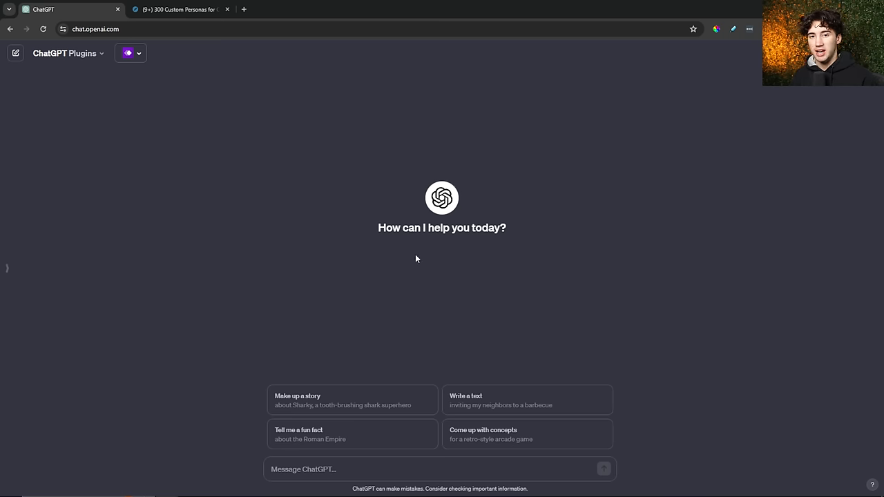
{"action": "mouse_move", "coordinate": [79, 286]}
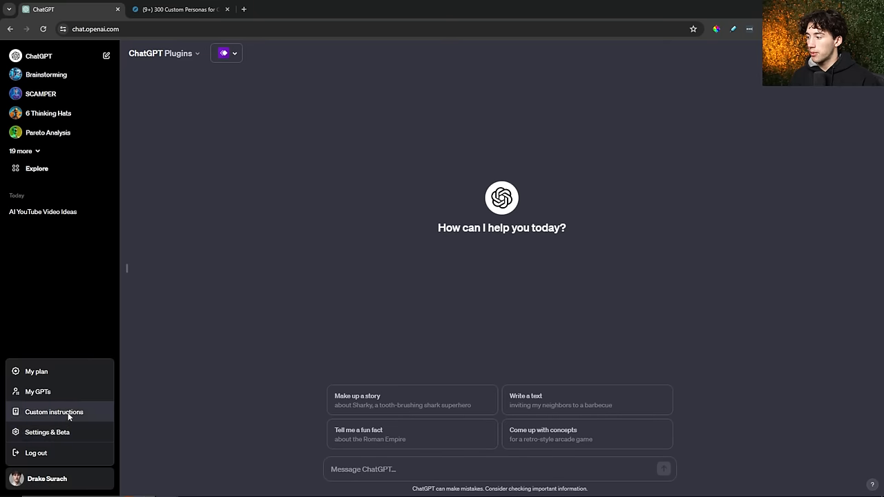
Step: Bring up ChatGPT's Custom instructions editor with both fields empty, then switch to the Notion personas page
{"action": "left_click", "coordinate": [53, 412]}
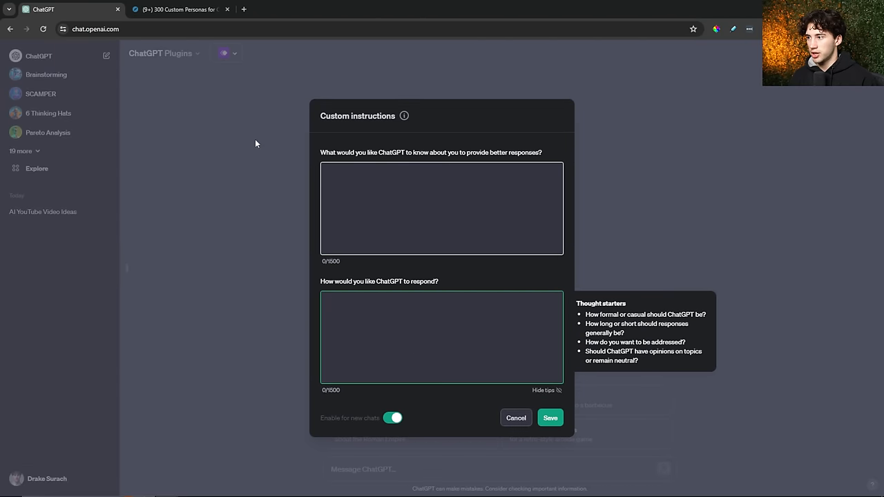
{"action": "left_click", "coordinate": [183, 10]}
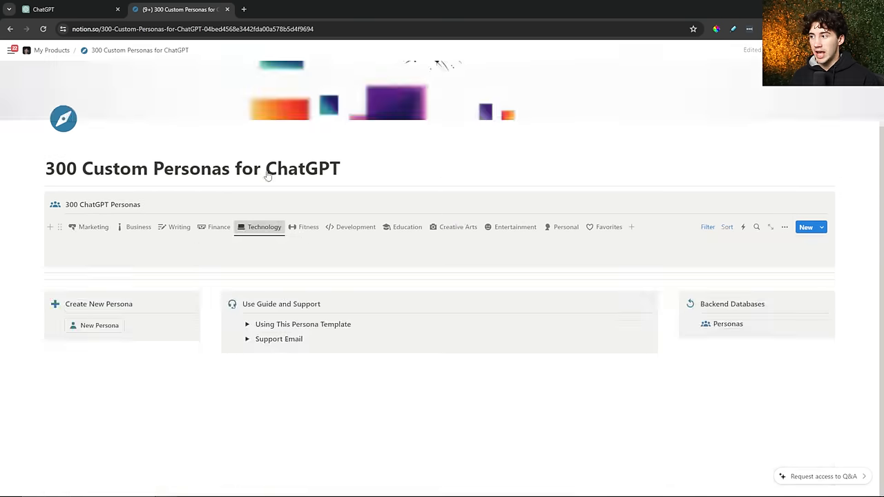
Step: Paste the AI/Machine Learning Engineer persona's response preferences from Notion into Custom instructions and save
{"action": "scroll", "scroll_direction": "down", "scroll_amount": 3}
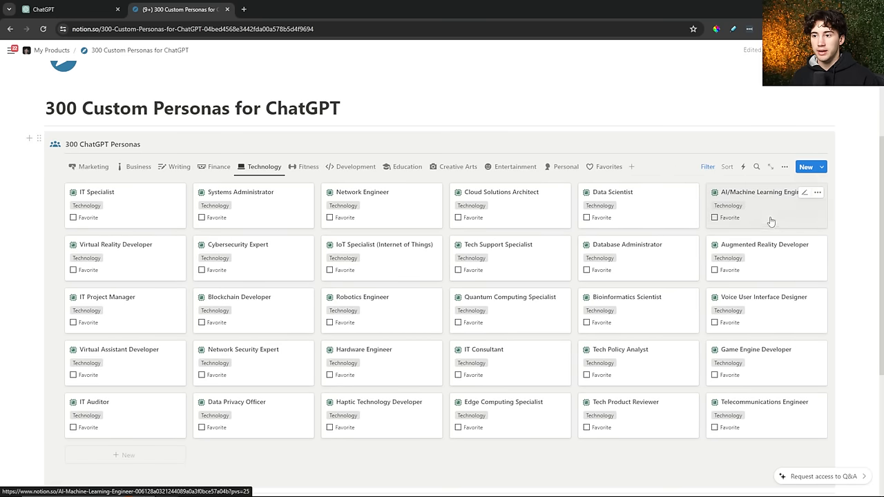
{"action": "left_click", "coordinate": [756, 192]}
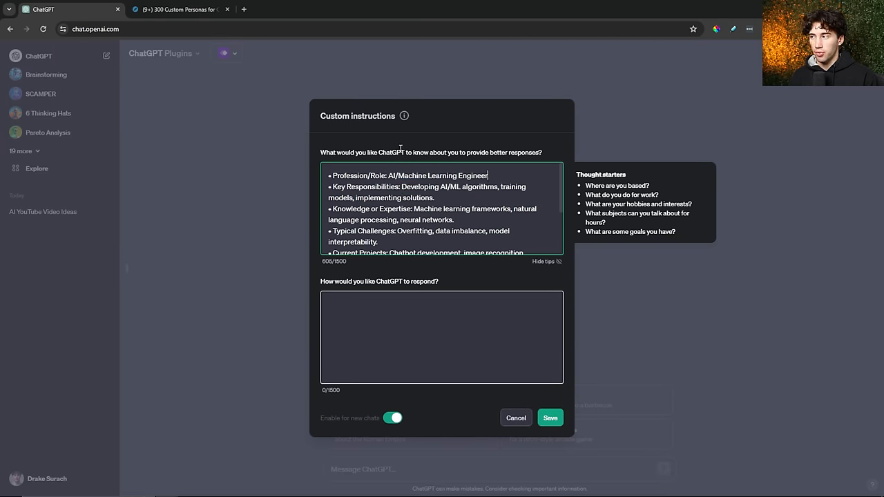
{"action": "left_click", "coordinate": [176, 11]}
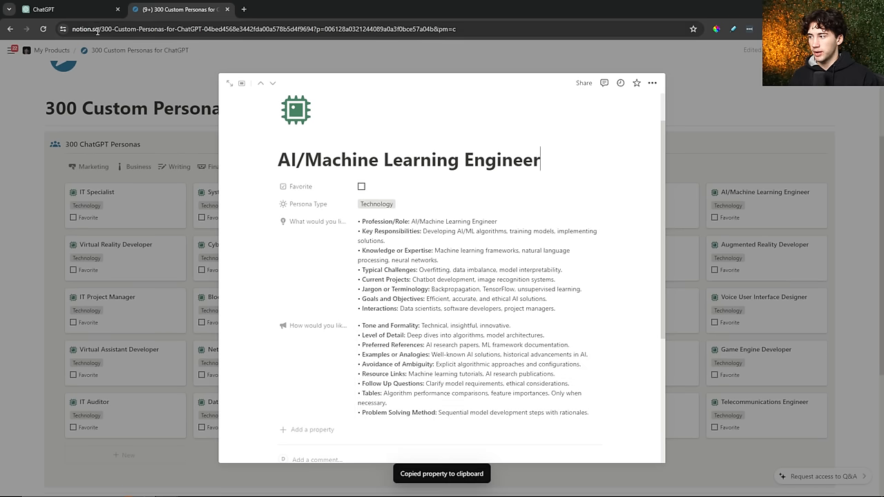
{"action": "left_click", "coordinate": [44, 11]}
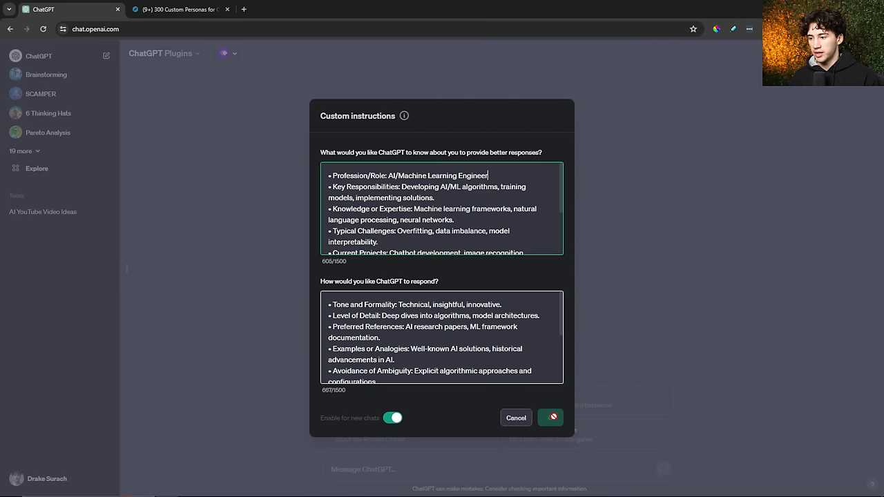
{"action": "left_click", "coordinate": [551, 418]}
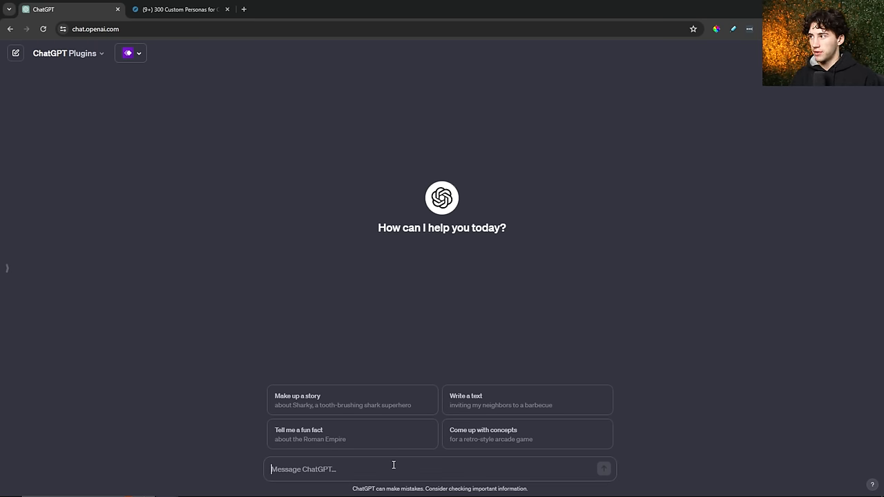
Step: Send 'Create a detailed lifecycle of an LLM' and scroll through the returned flowchart
{"action": "type", "text": "Create a detailed"}
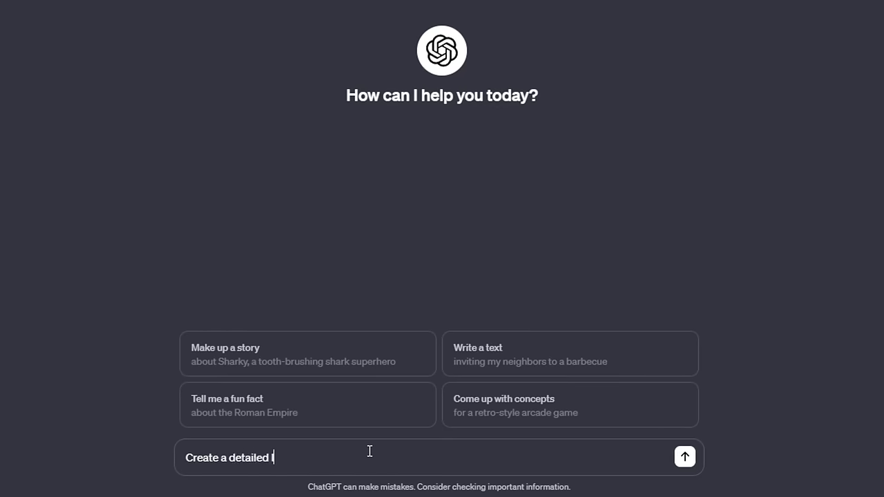
{"action": "type", "text": "lifecycle of a"}
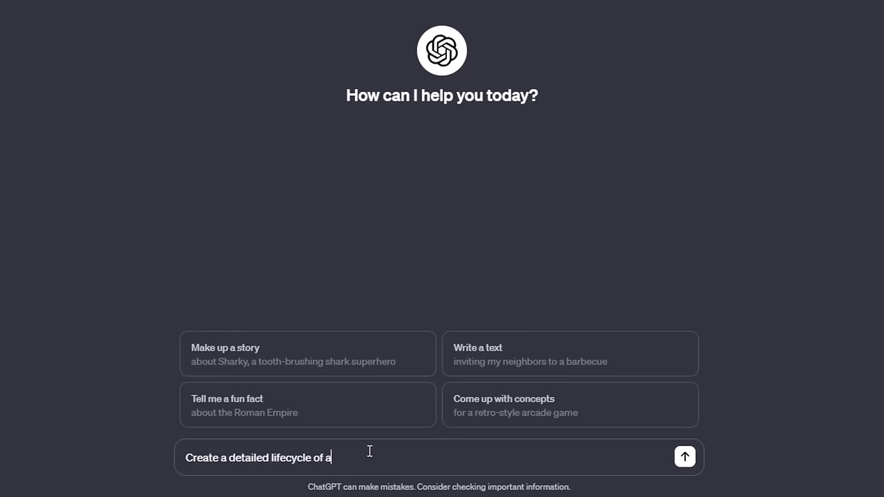
{"action": "type", "text": "n LLM."}
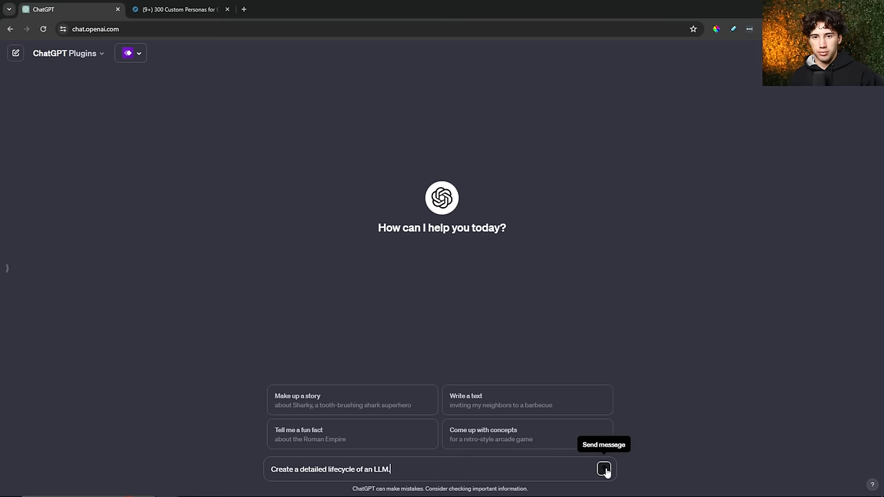
{"action": "left_click", "coordinate": [605, 469]}
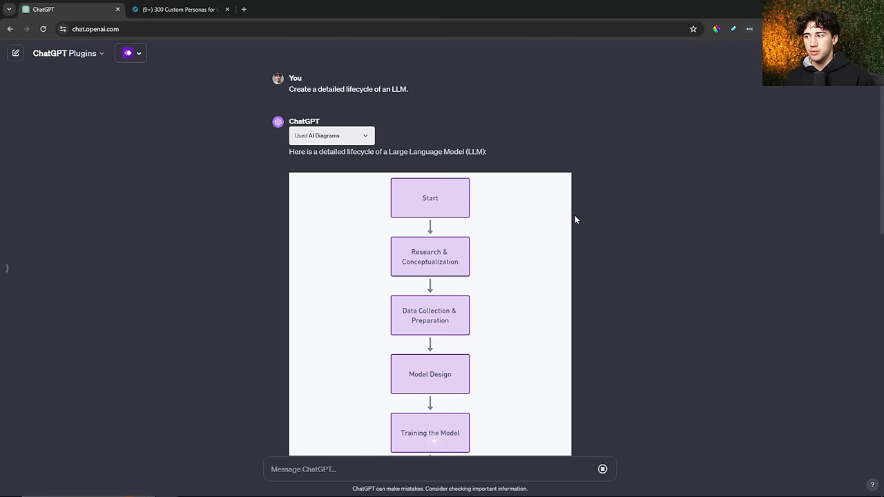
{"action": "scroll", "scroll_direction": "down", "scroll_amount": 3}
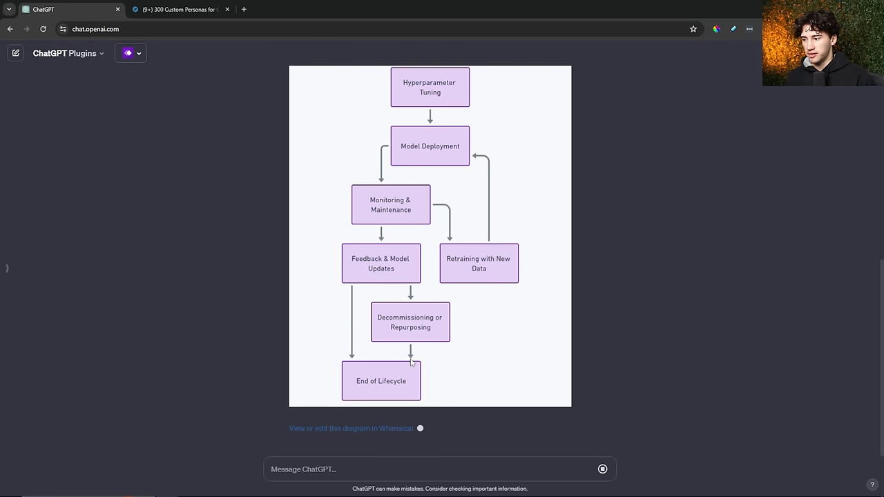
Step: Open the LLM lifecycle flowchart in Whimsical and scroll through its stages
{"action": "left_click", "coordinate": [351, 428]}
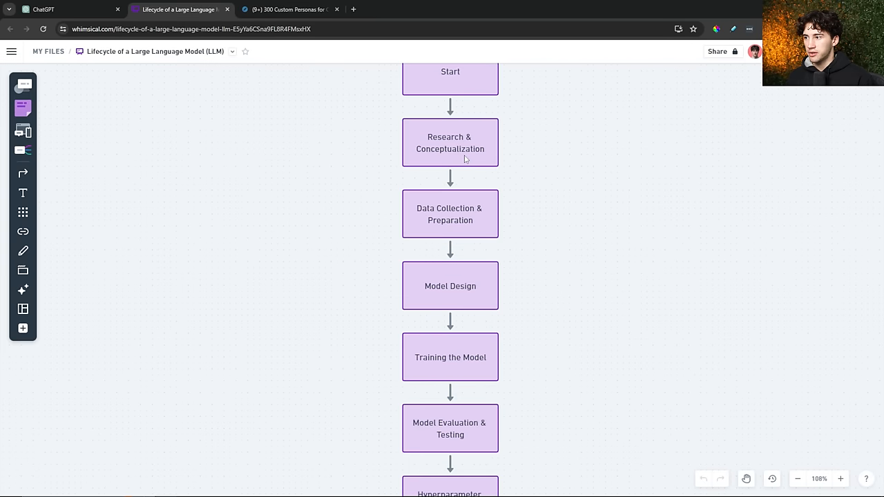
{"action": "scroll", "scroll_direction": "down", "scroll_amount": 3}
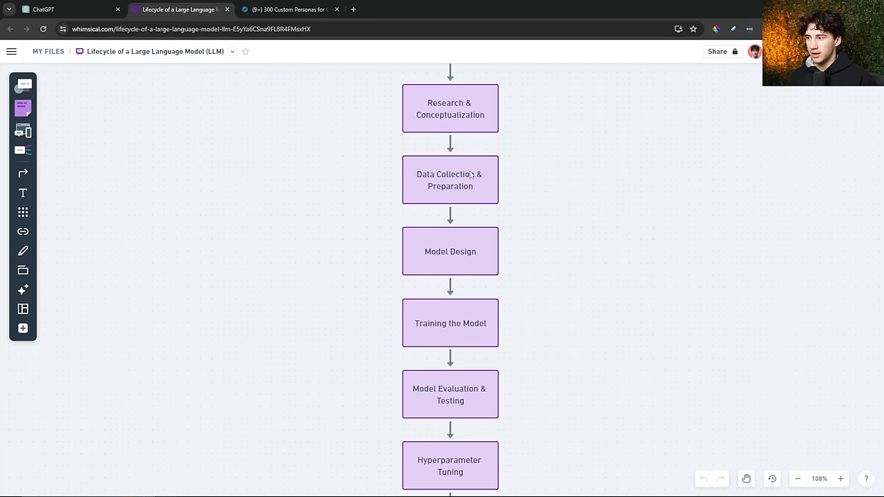
{"action": "scroll", "scroll_direction": "down", "scroll_amount": 3}
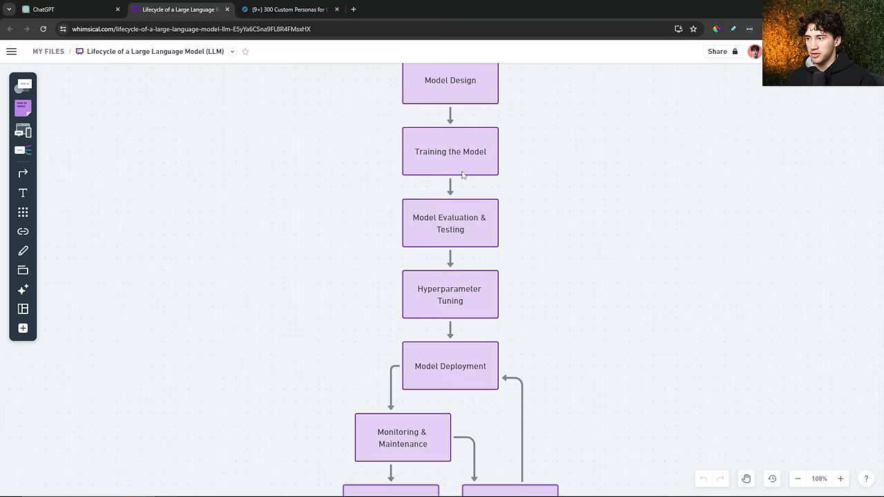
{"action": "scroll", "scroll_direction": "down", "scroll_amount": 3}
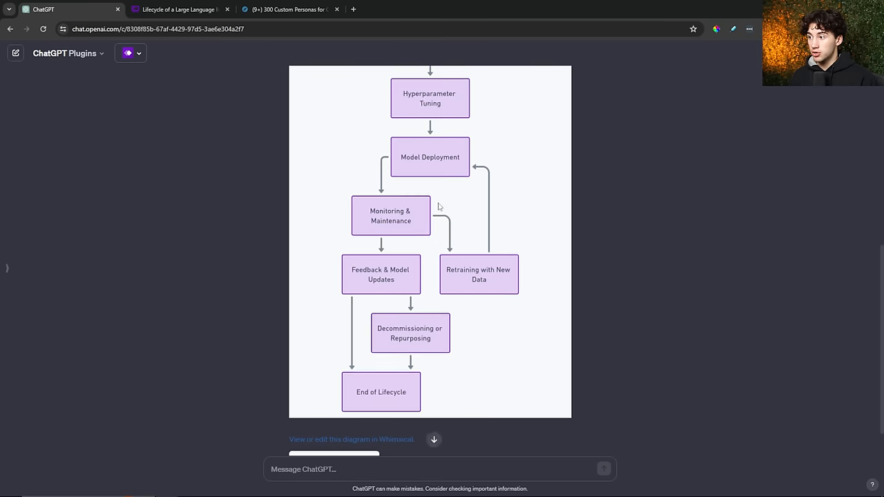
Step: Send the follow-up 'make this more in depth on each step'
{"action": "scroll", "scroll_direction": "down", "scroll_amount": 3}
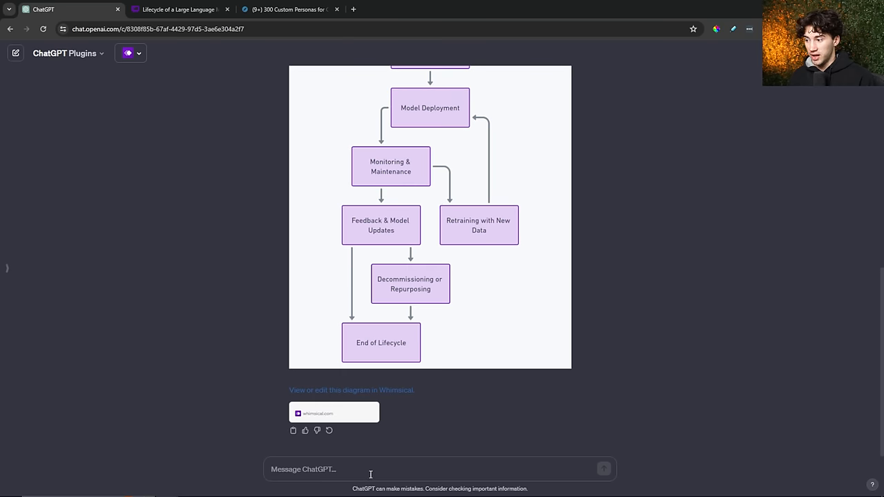
{"action": "type", "text": "make this more in depth on ea"}
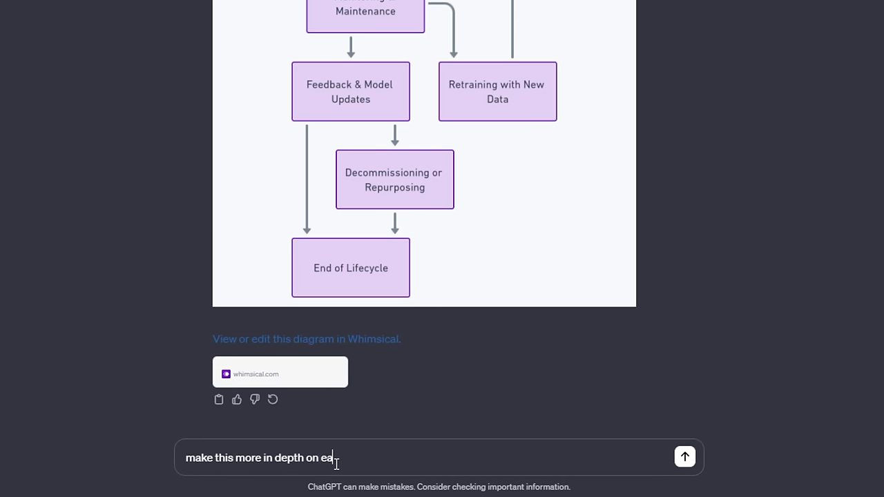
{"action": "left_click", "coordinate": [684, 457]}
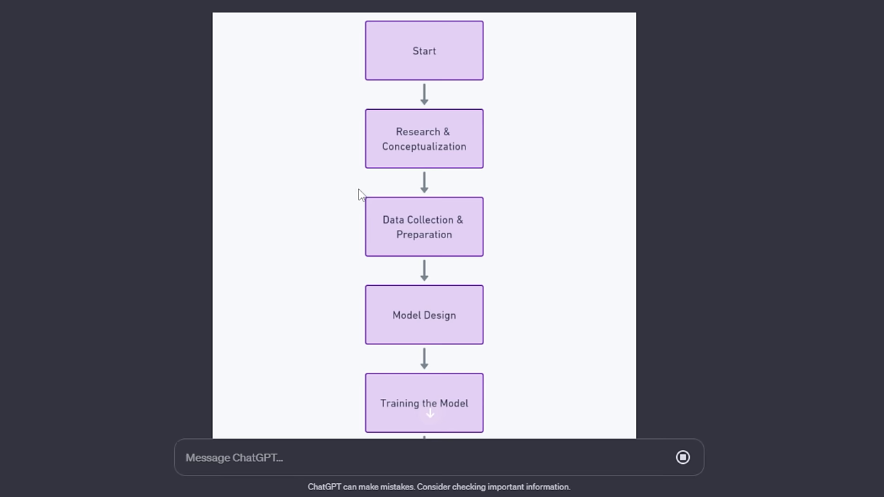
{"action": "scroll", "scroll_direction": "down", "scroll_amount": 3}
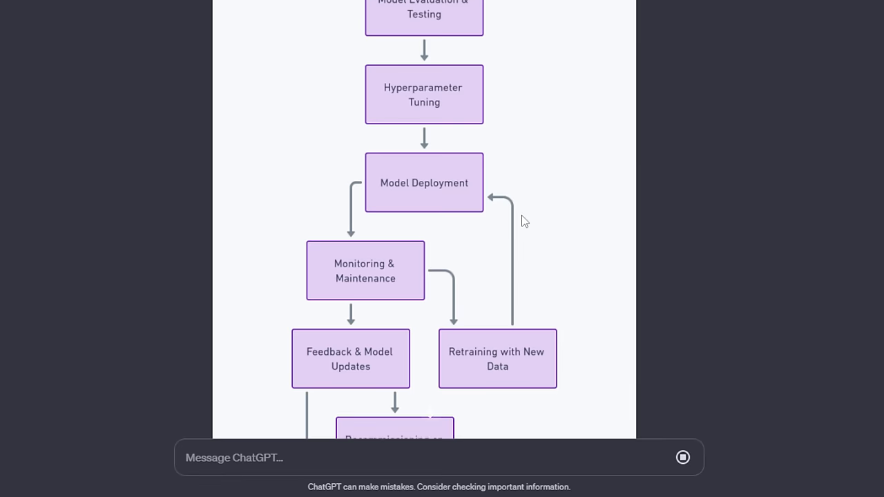
{"action": "scroll", "scroll_direction": "down", "scroll_amount": 3}
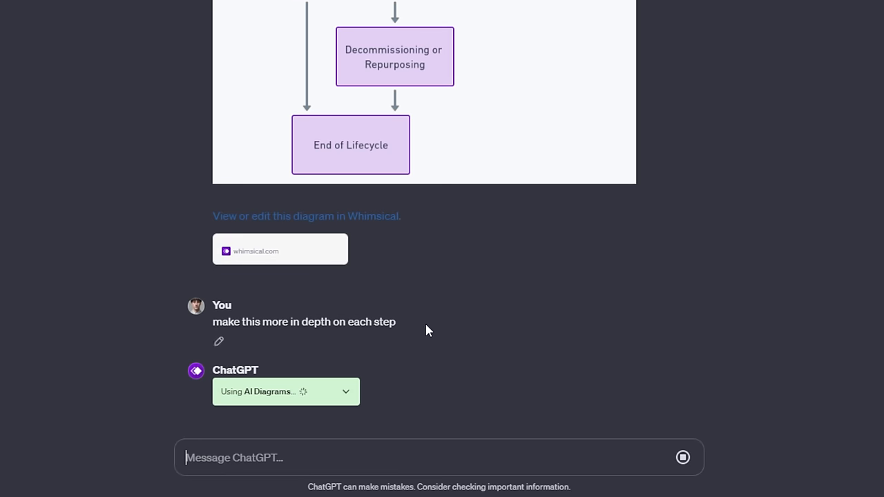
{"action": "mouse_move", "coordinate": [439, 325]}
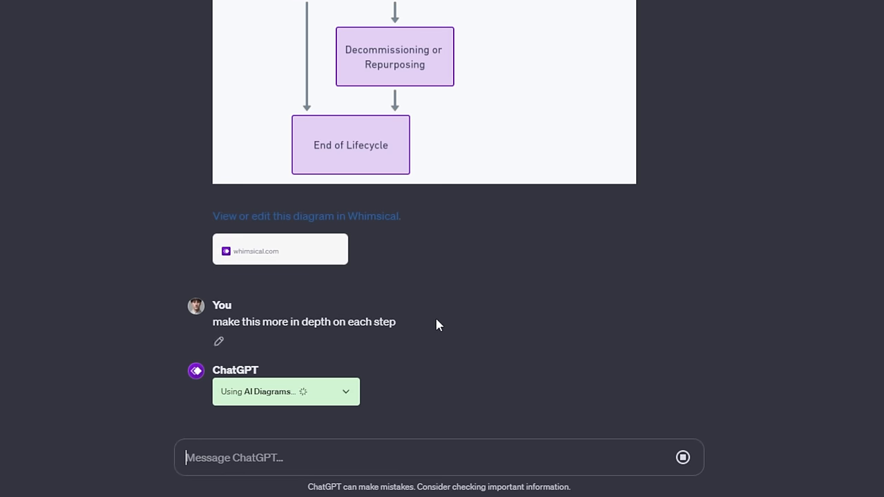
{"action": "mouse_move", "coordinate": [427, 330]}
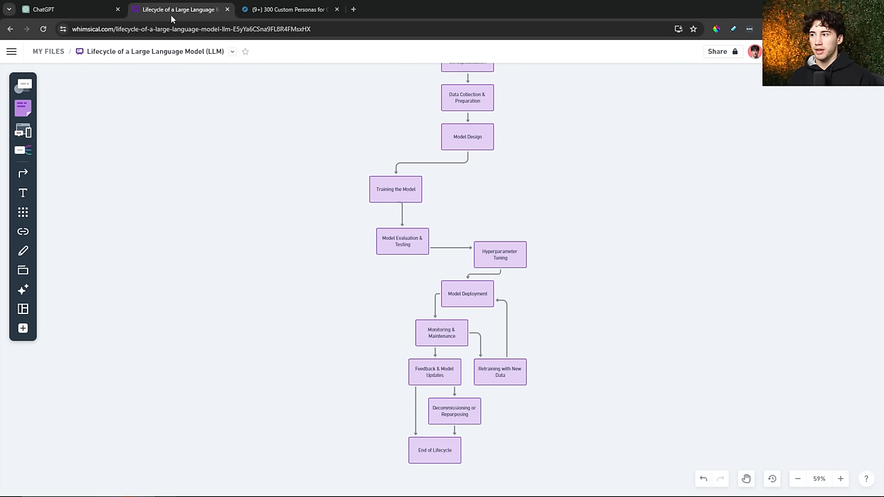
Step: Scroll through the expanded LLM lifecycle flowchart with per-step descriptions
{"action": "left_click", "coordinate": [52, 8]}
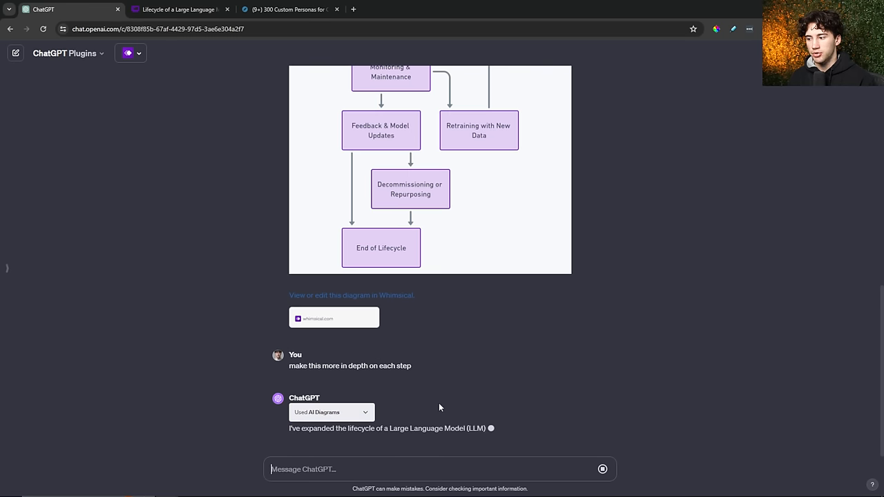
{"action": "scroll", "scroll_direction": "down", "scroll_amount": 3}
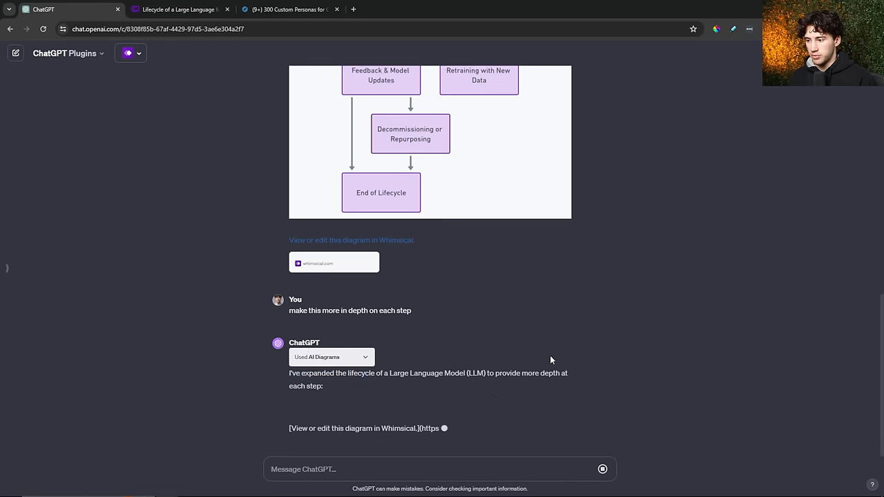
{"action": "scroll", "scroll_direction": "down", "scroll_amount": 3}
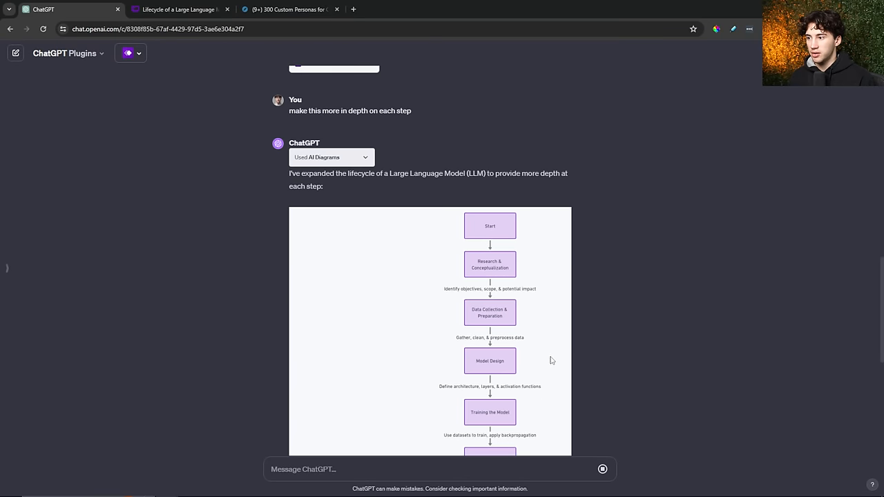
{"action": "scroll", "scroll_direction": "down", "scroll_amount": 3}
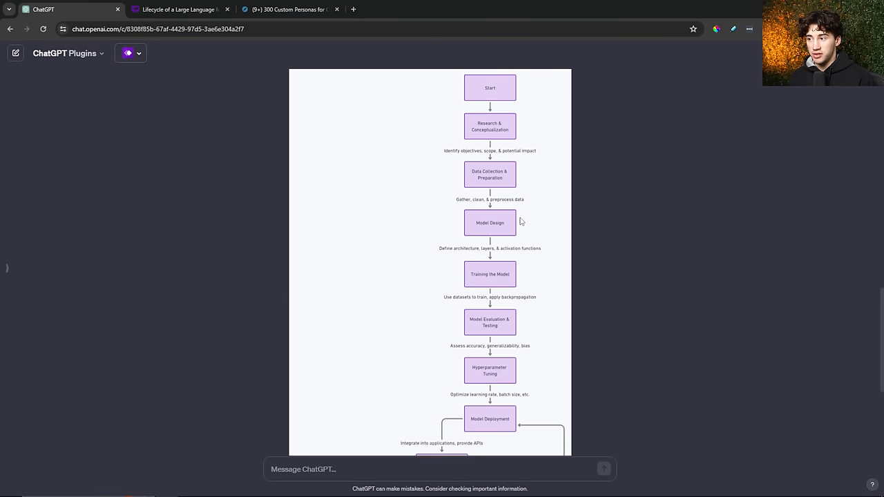
{"action": "scroll", "scroll_direction": "down", "scroll_amount": 3}
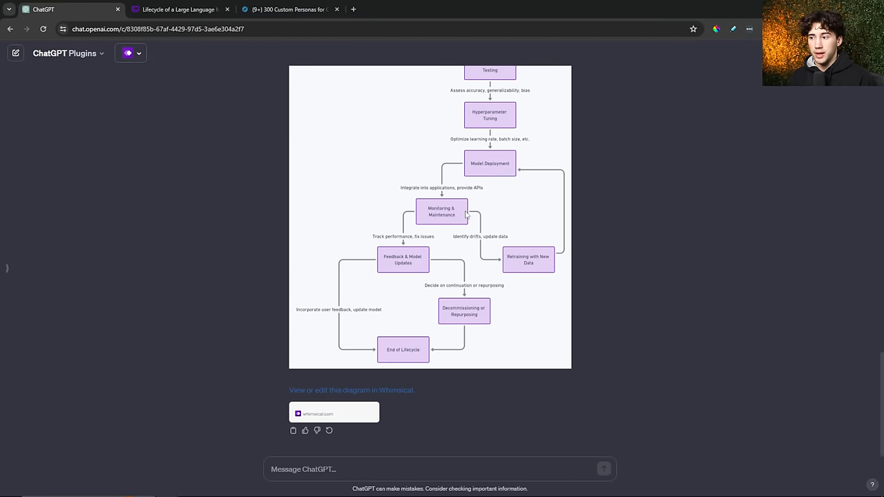
{"action": "mouse_move", "coordinate": [352, 394]}
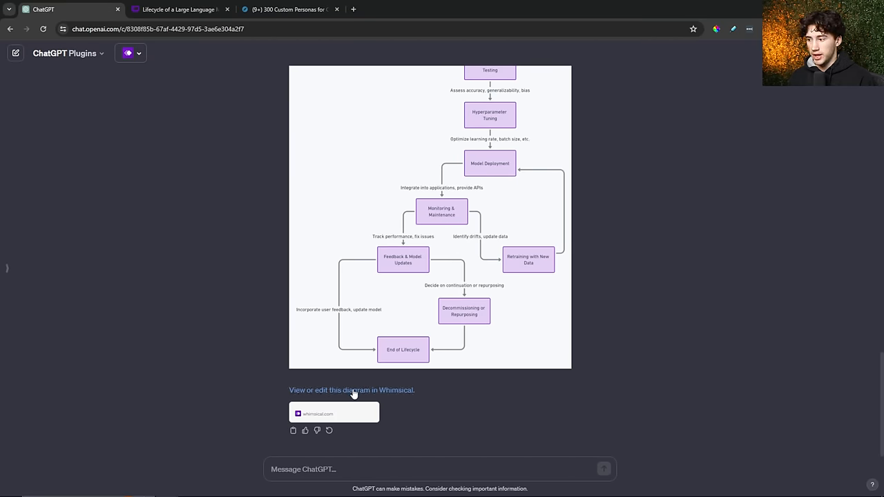